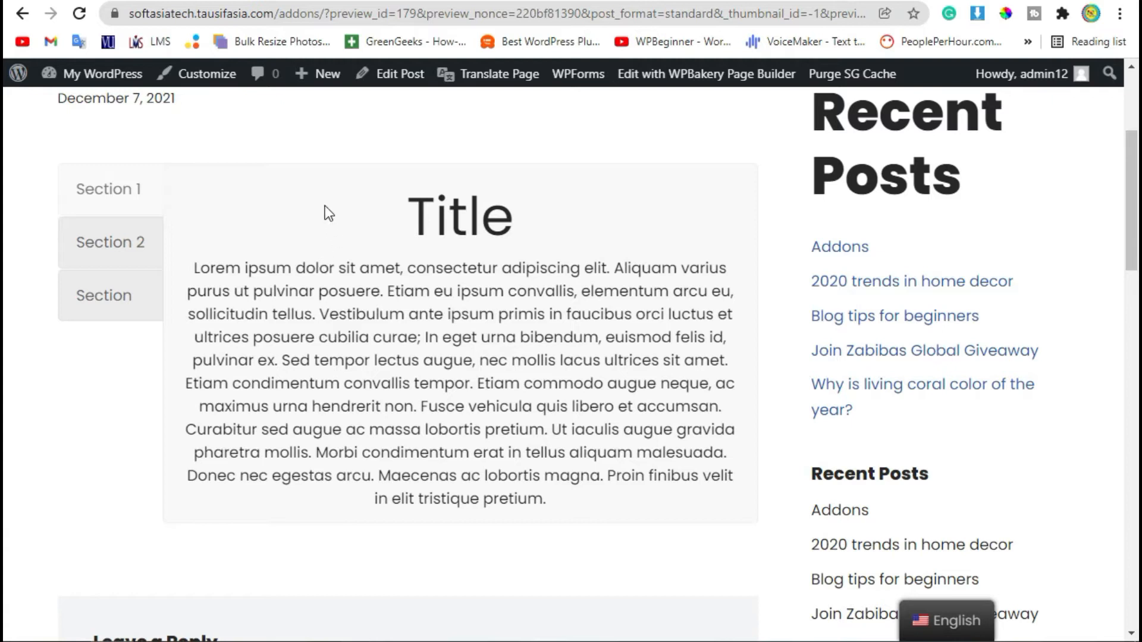
mouse_move(343, 221)
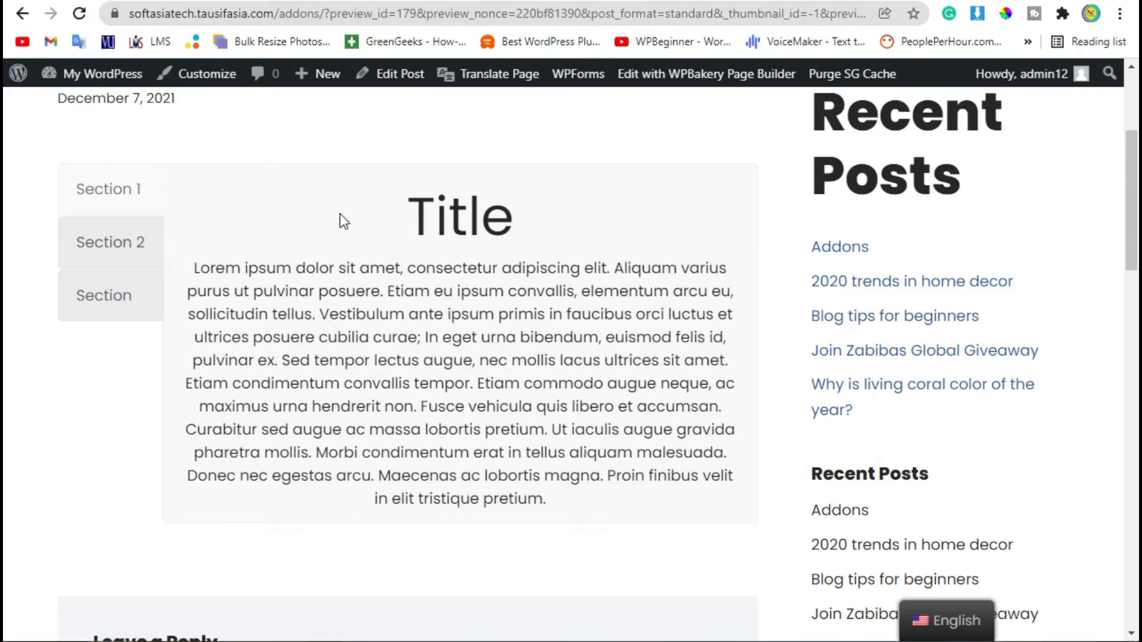
mouse_move(271, 211)
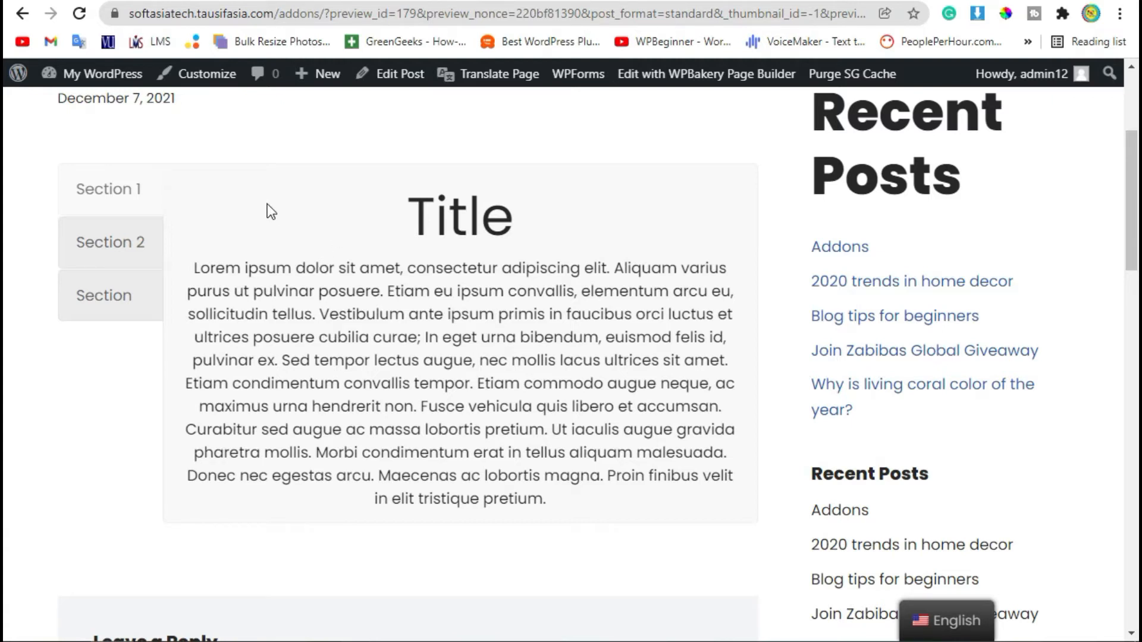
Browse the preview's tabs, then go to the admin Dashboard via My WordPress.
left_click(103, 296)
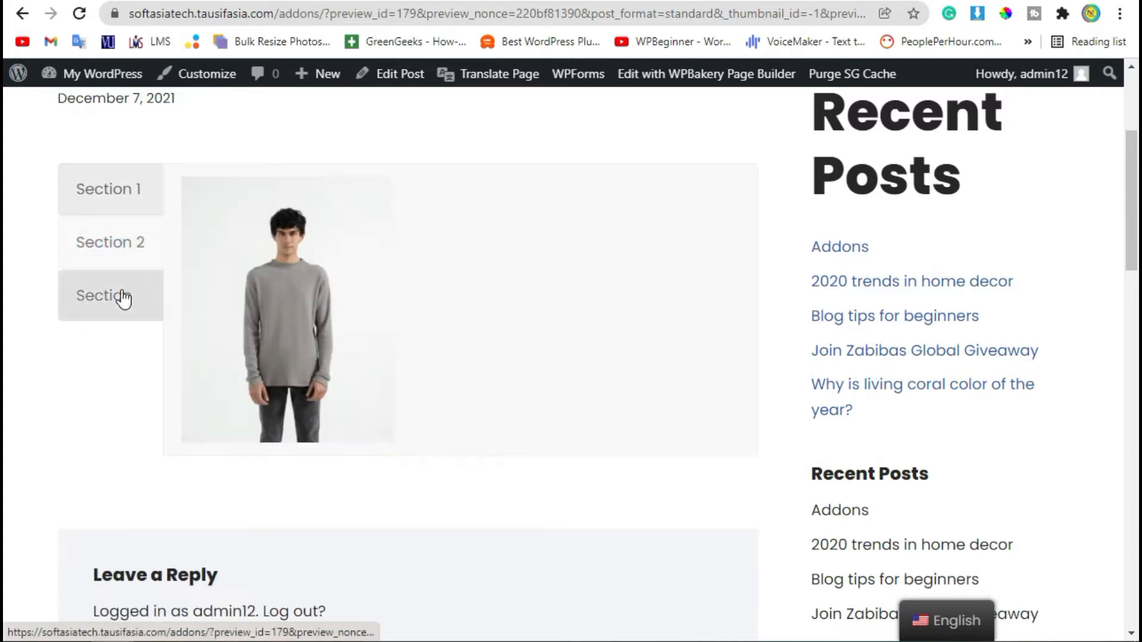
left_click(110, 242)
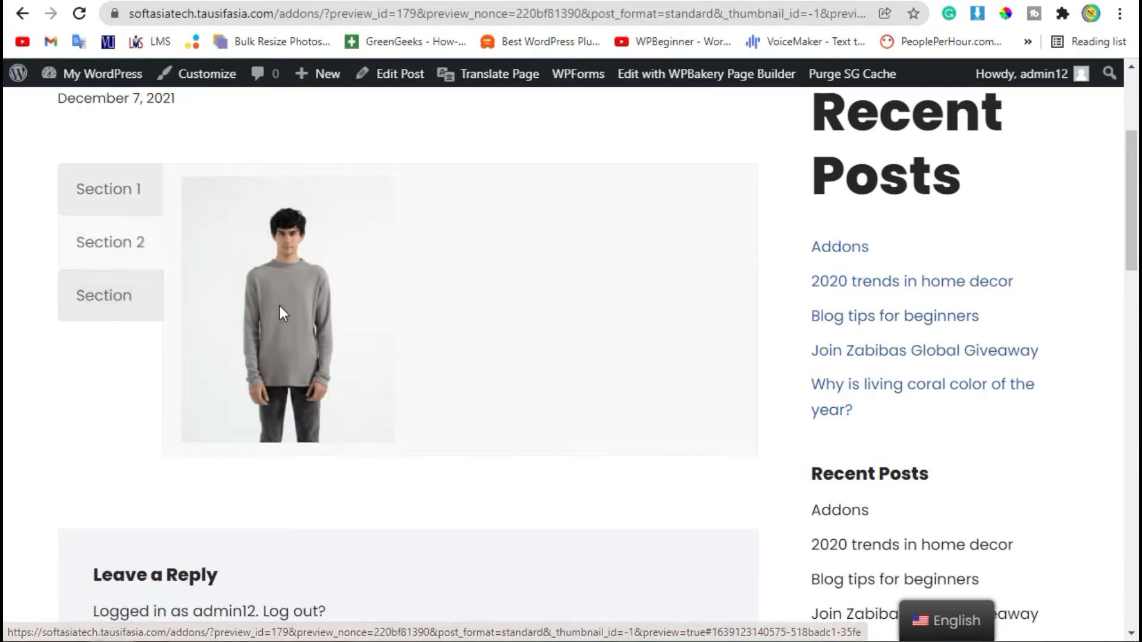
left_click(110, 242)
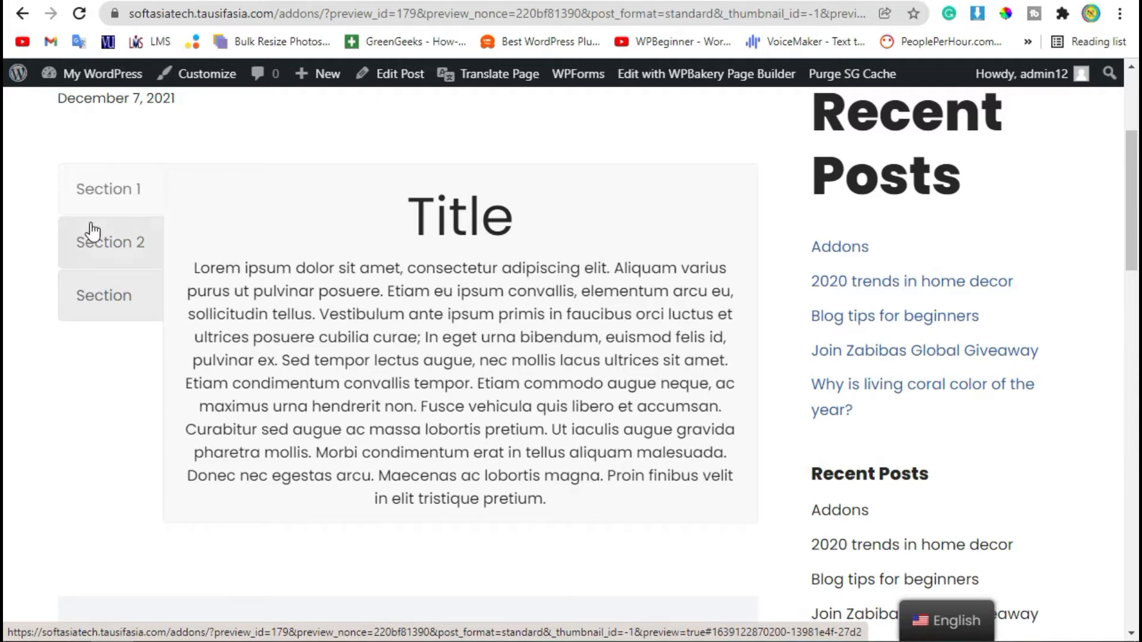
left_click(102, 73)
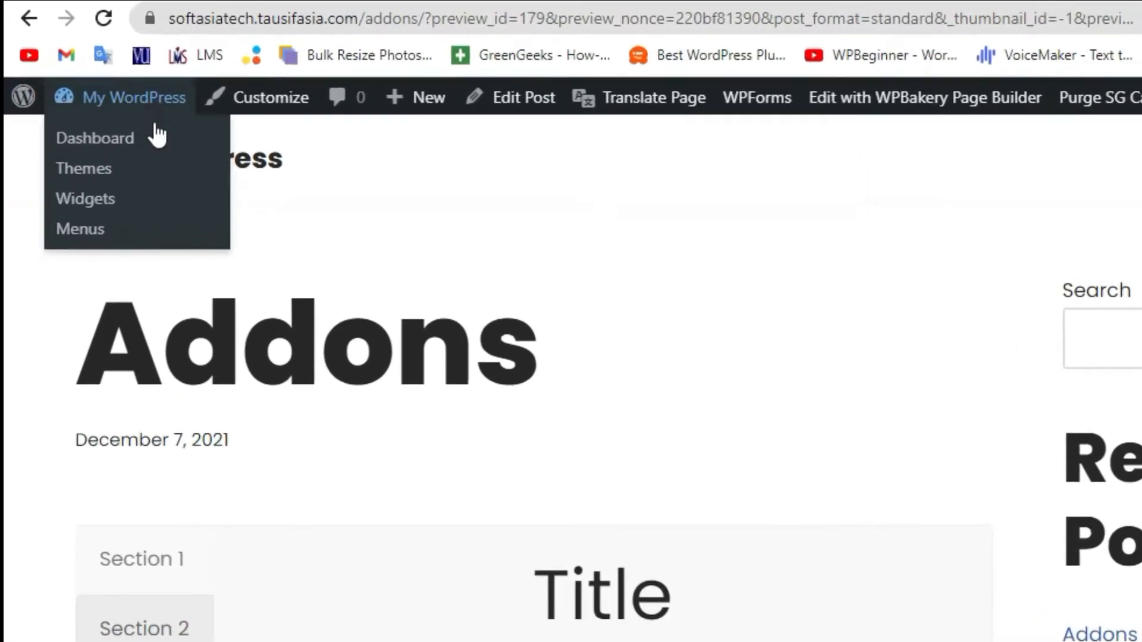
left_click(95, 138)
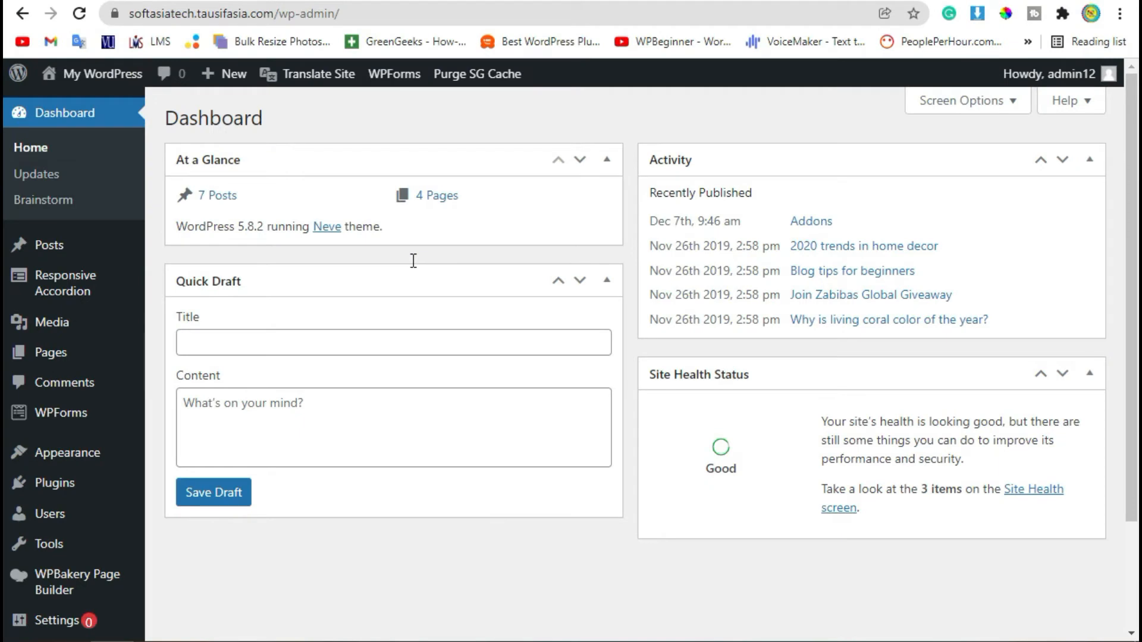
mouse_move(293, 143)
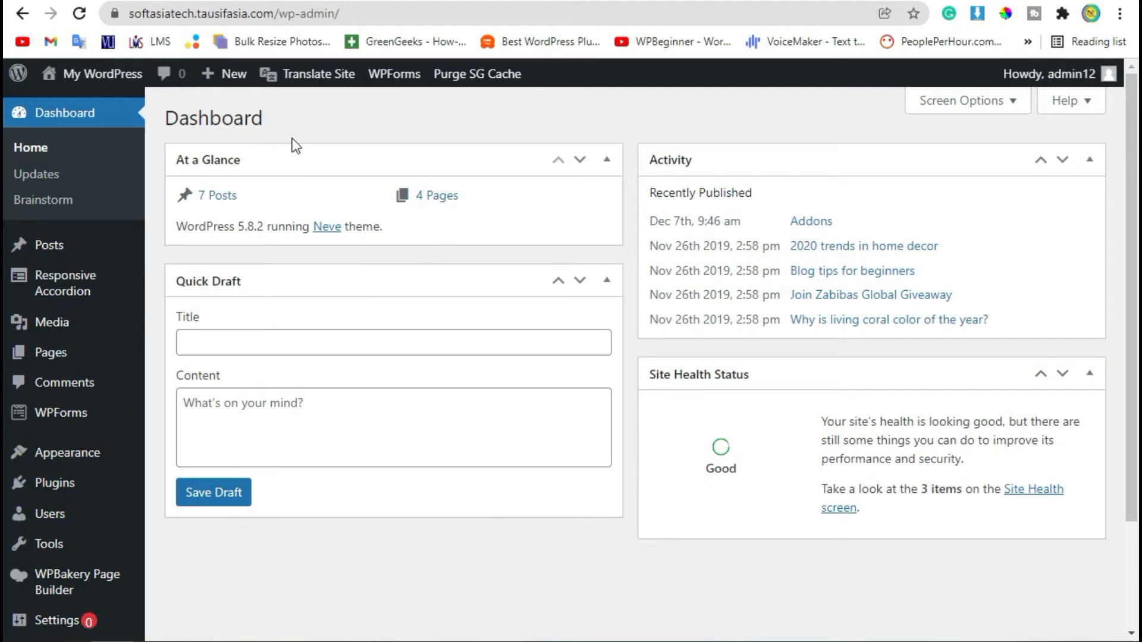
mouse_move(48, 244)
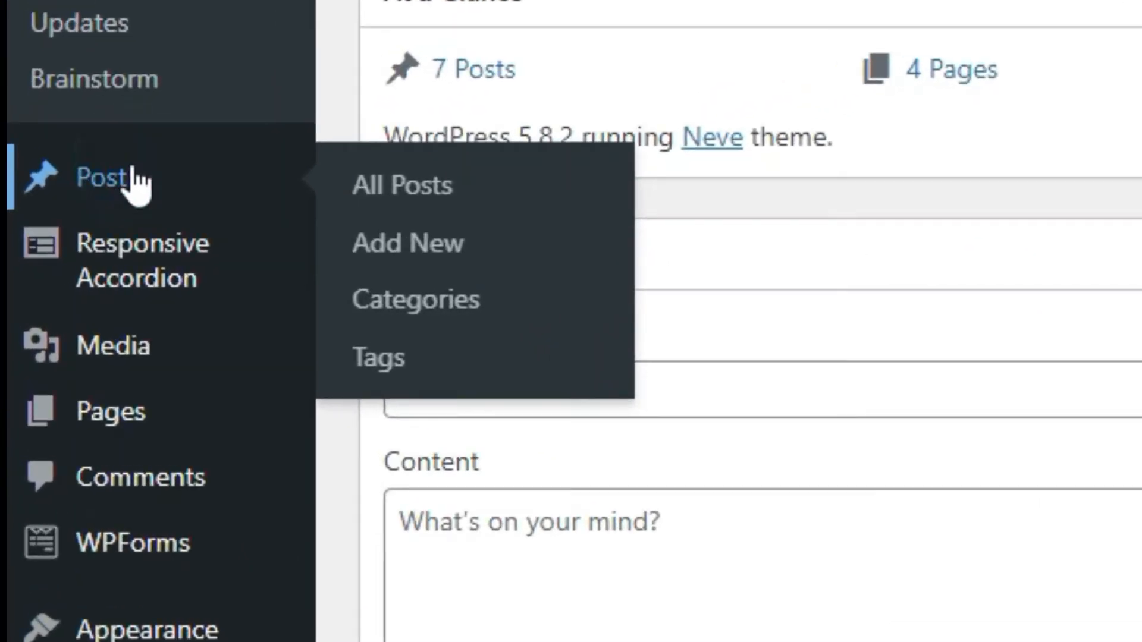
Create a new post titled 'Tour' and publish it.
left_click(402, 185)
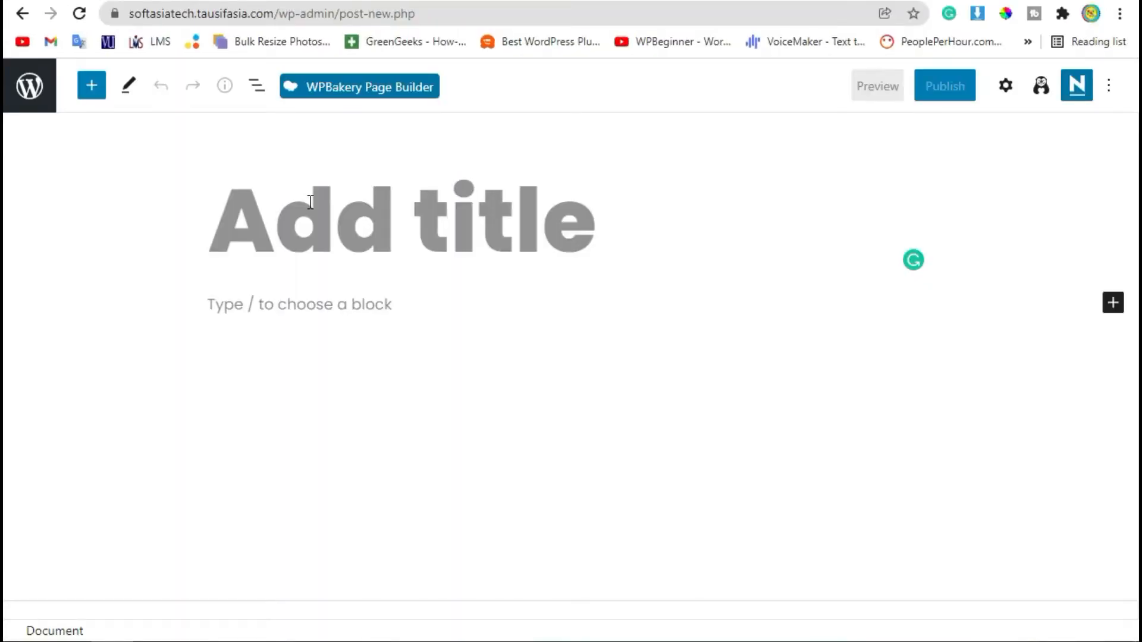
type("Tour")
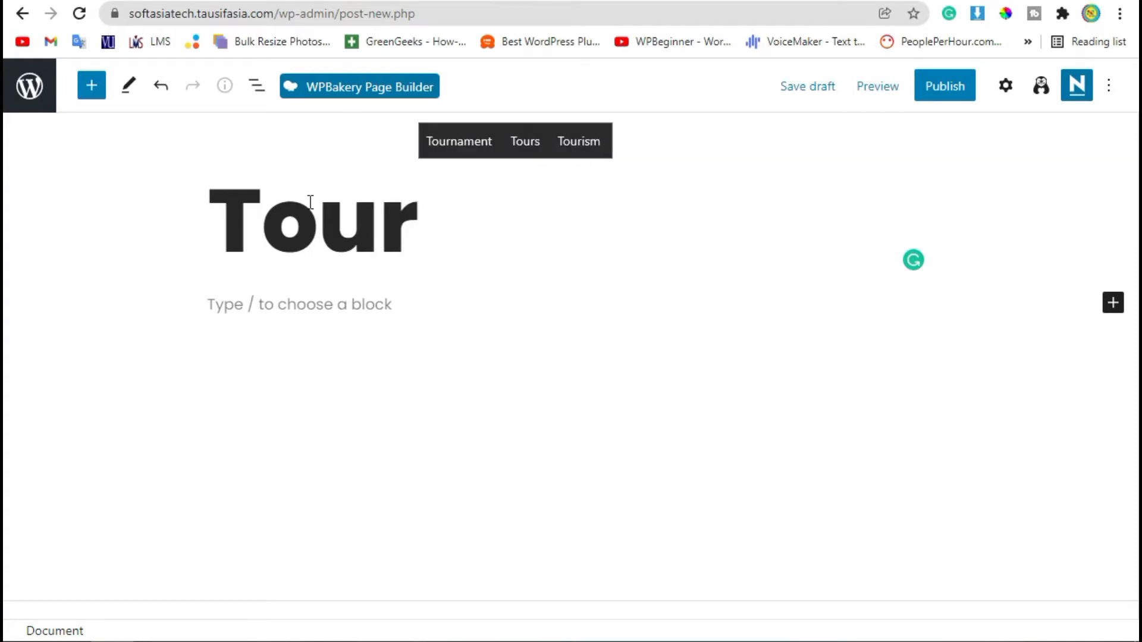
left_click(944, 85)
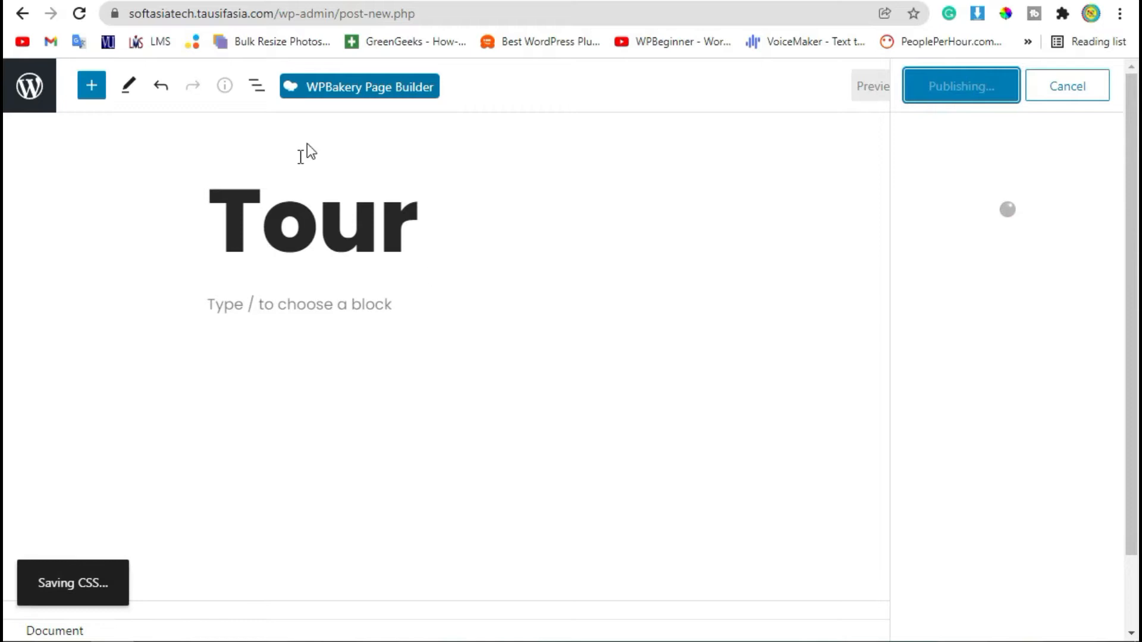
left_click(960, 85)
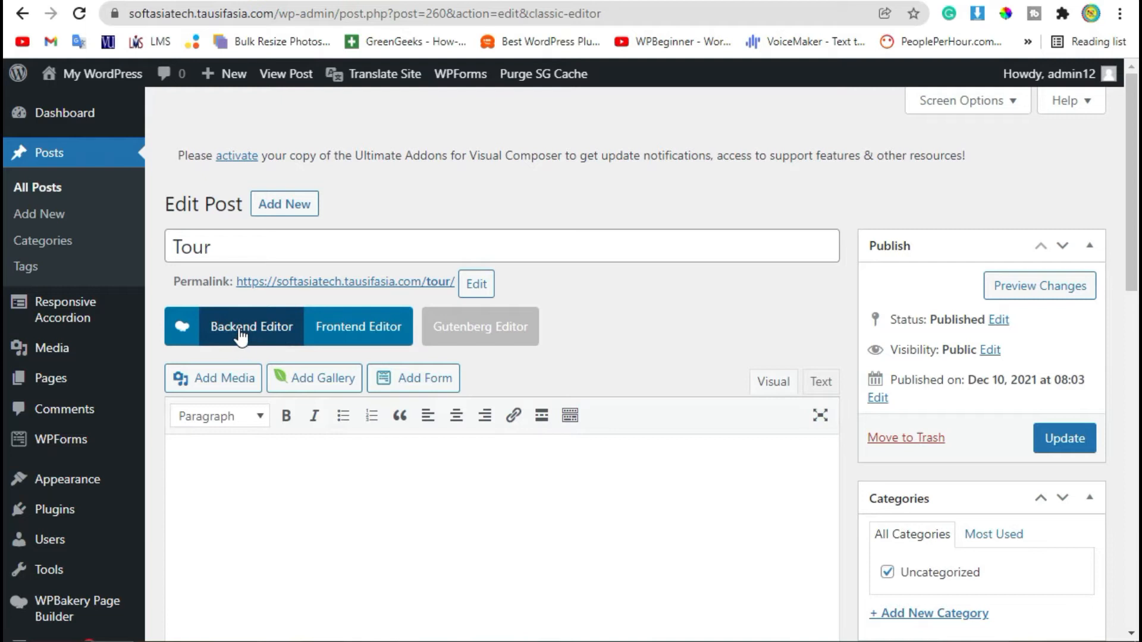
Switch the Tour post to the WPBakery Backend Editor and add a Tour element.
left_click(250, 326)
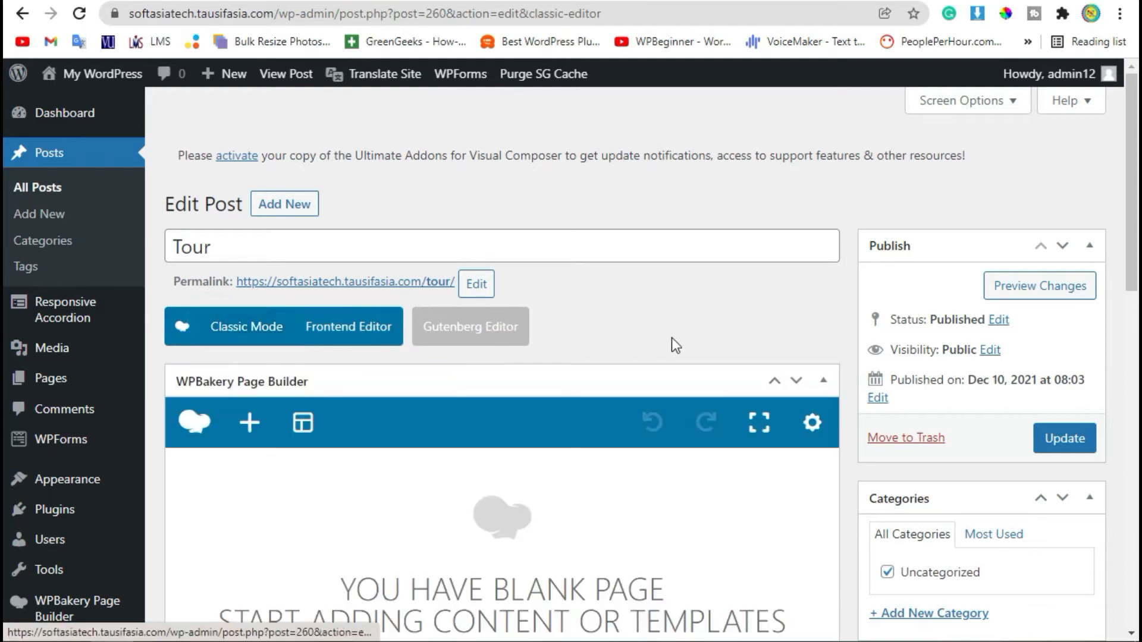
scroll("down", 3)
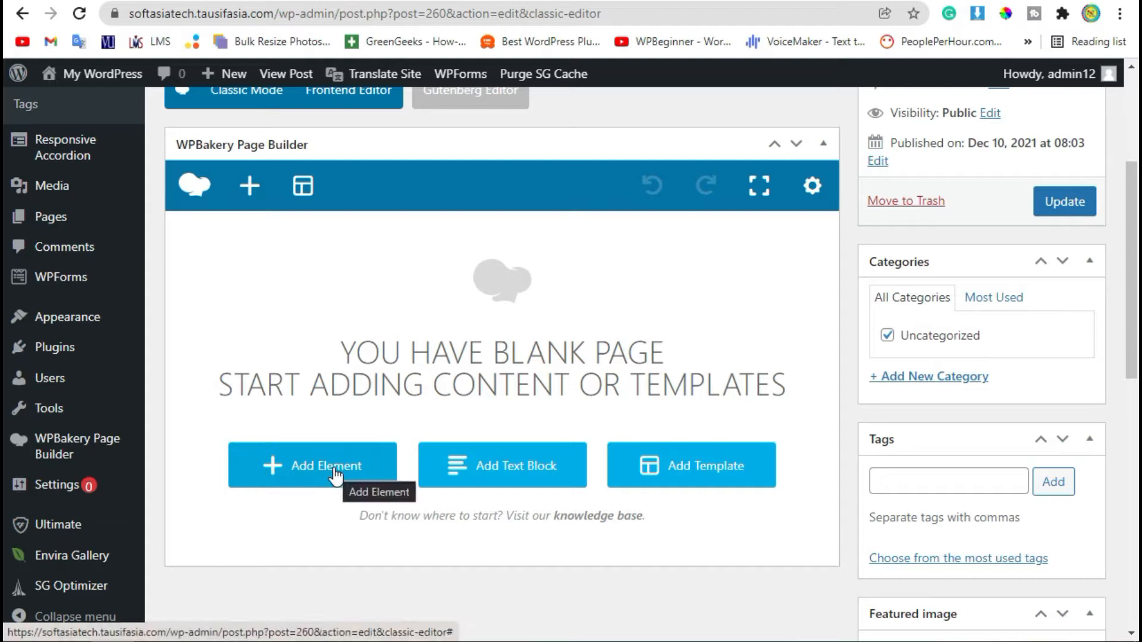
left_click(312, 465)
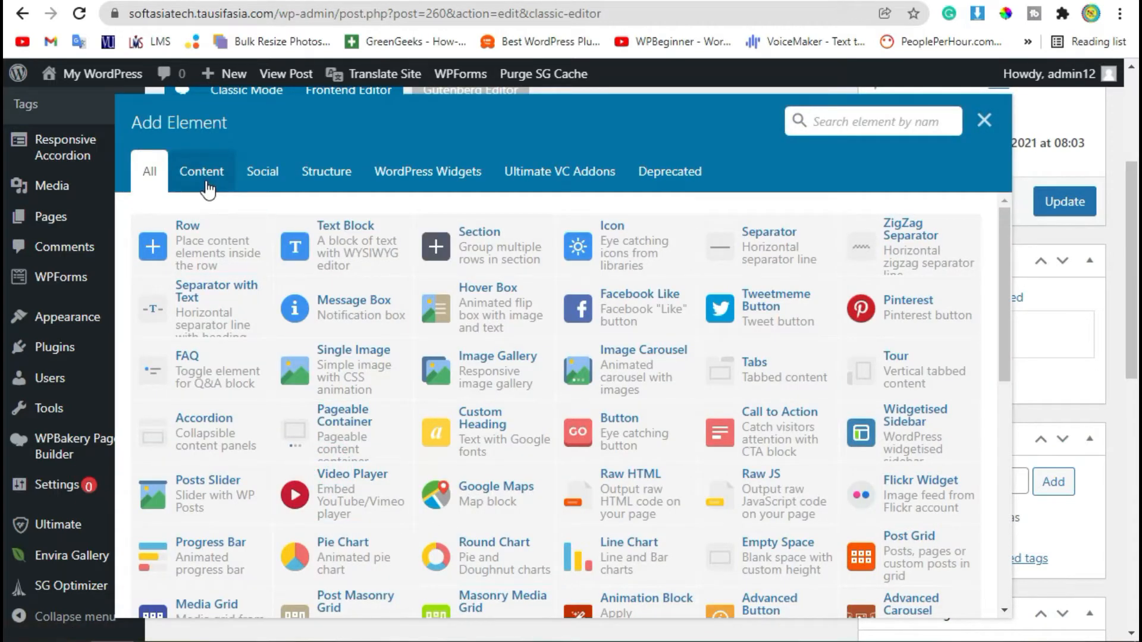
left_click(201, 172)
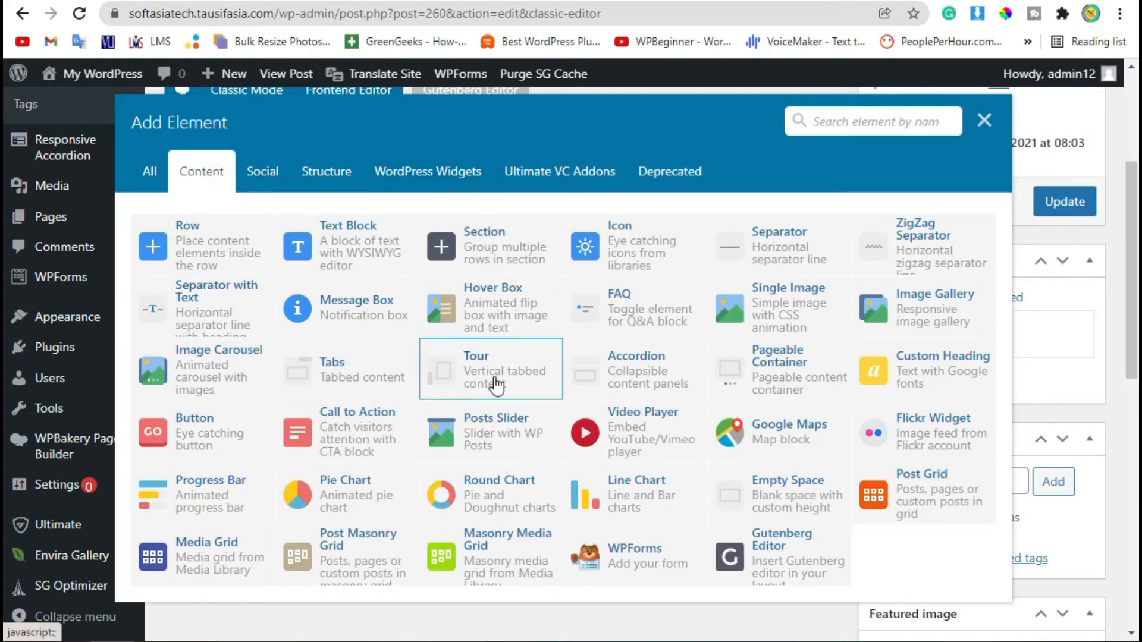
mouse_move(473, 377)
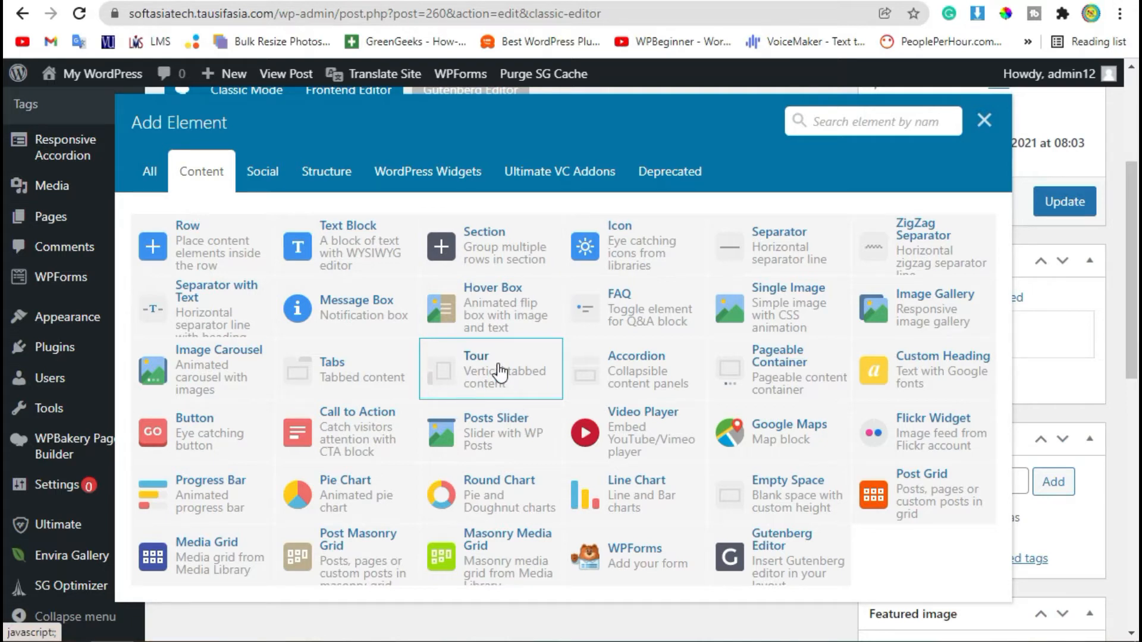
left_click(490, 368)
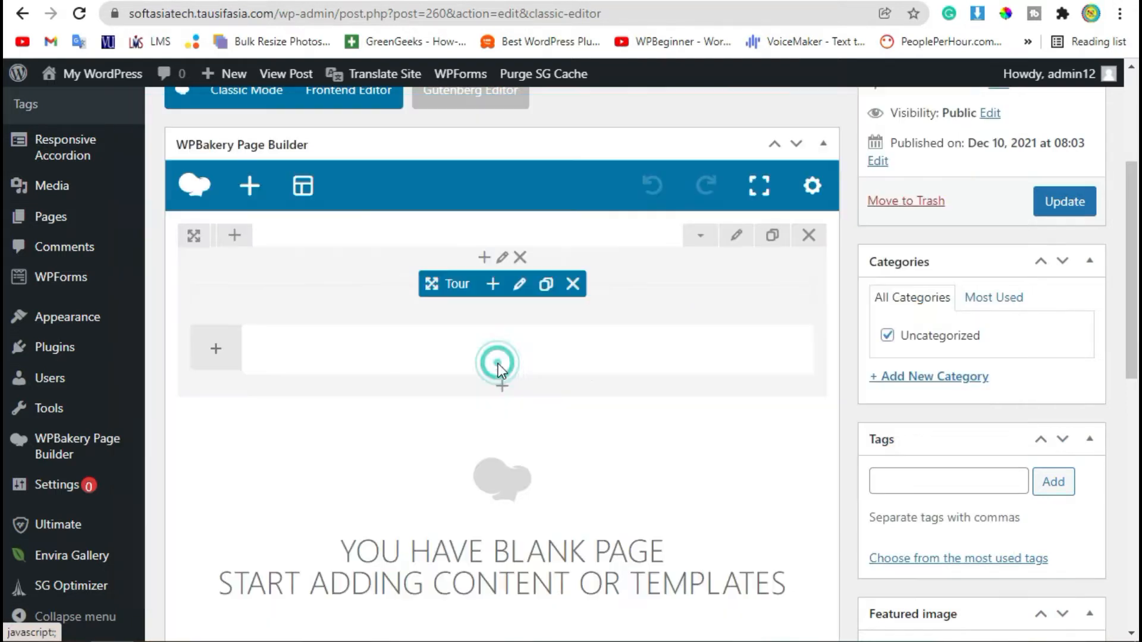
Add two extra sections to the Tour element so it has four tabs.
left_click(500, 363)
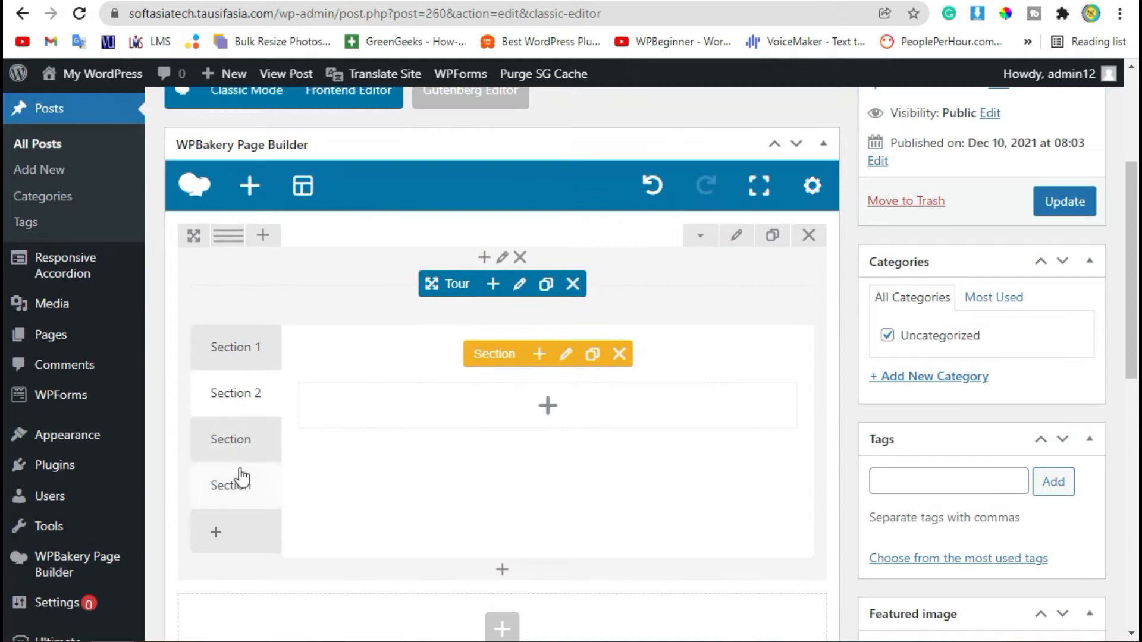
left_click(236, 347)
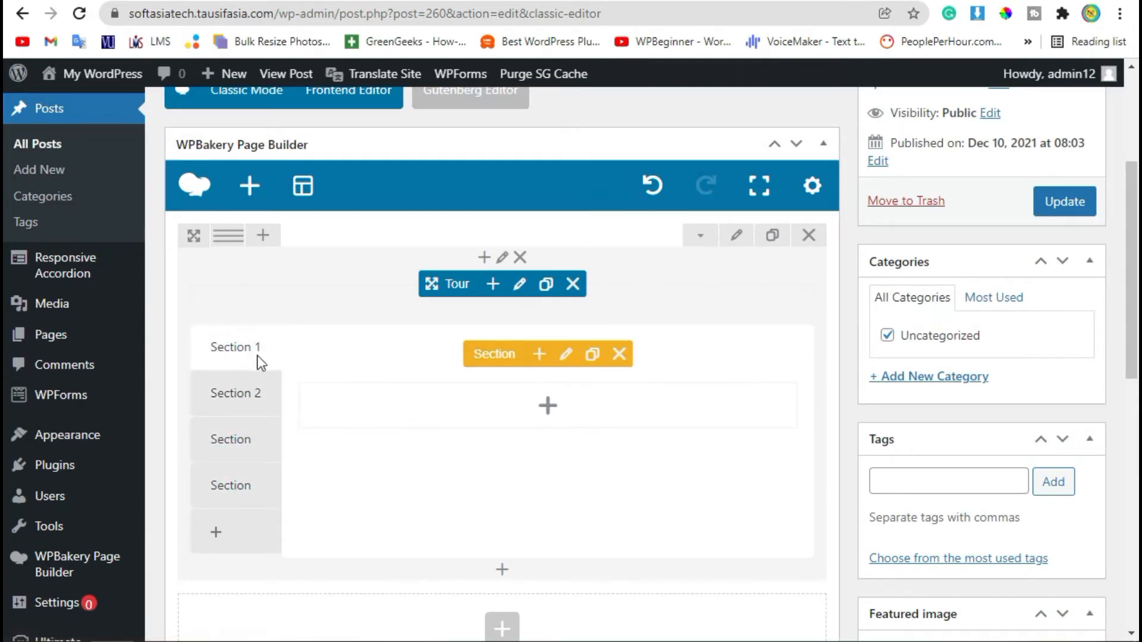
left_click(565, 354)
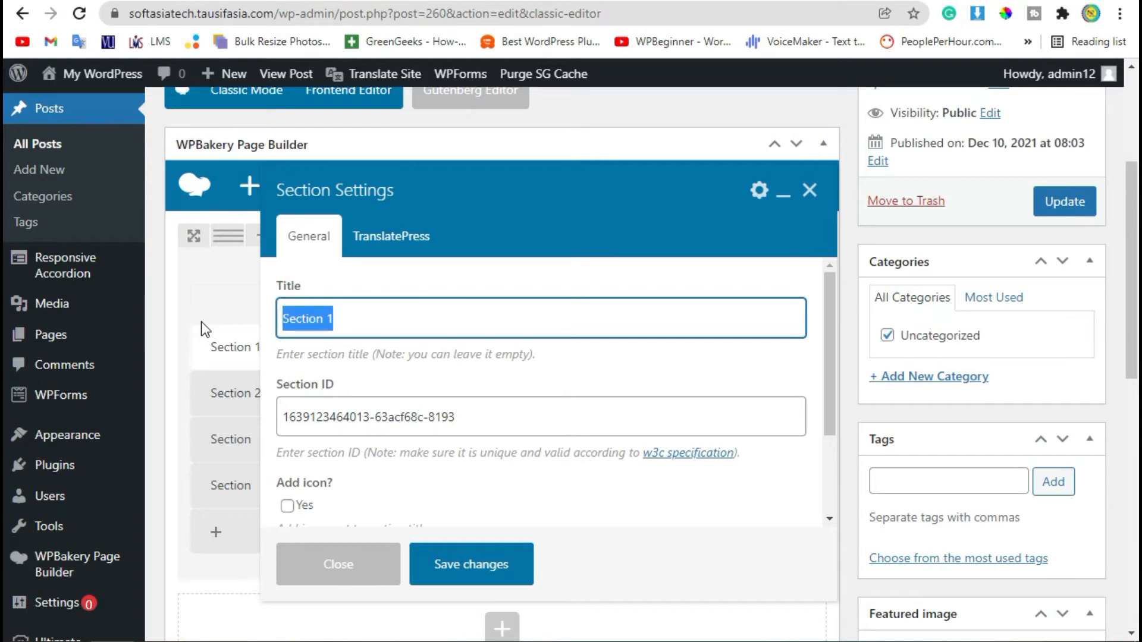
Title the first two Tour tabs Slide 01 and Slide 02.
type("Slide")
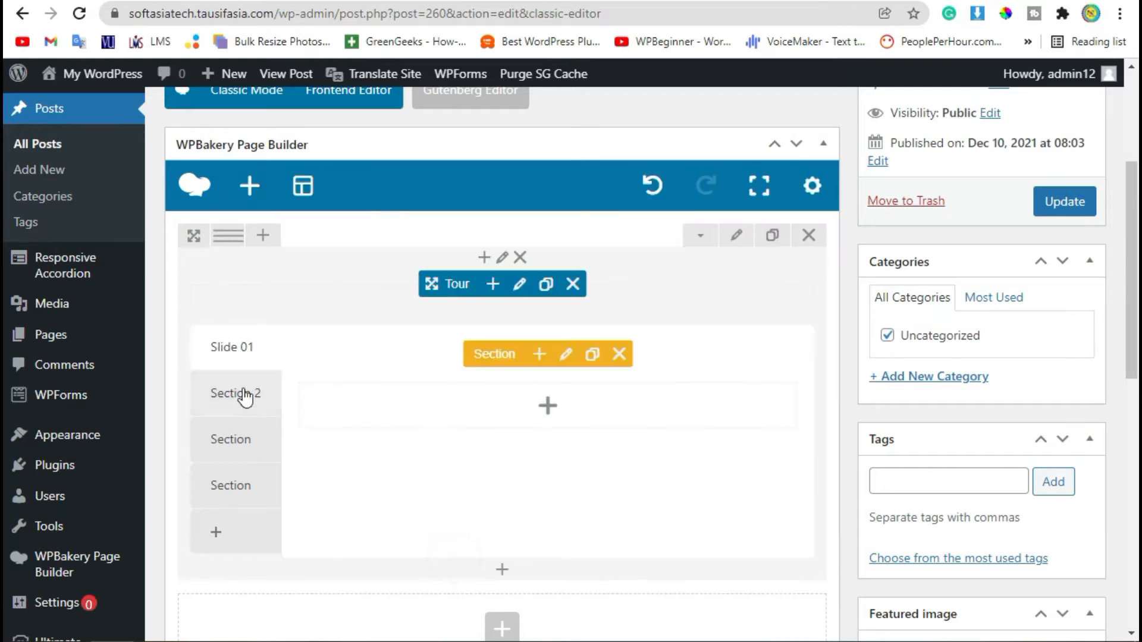
left_click(566, 354)
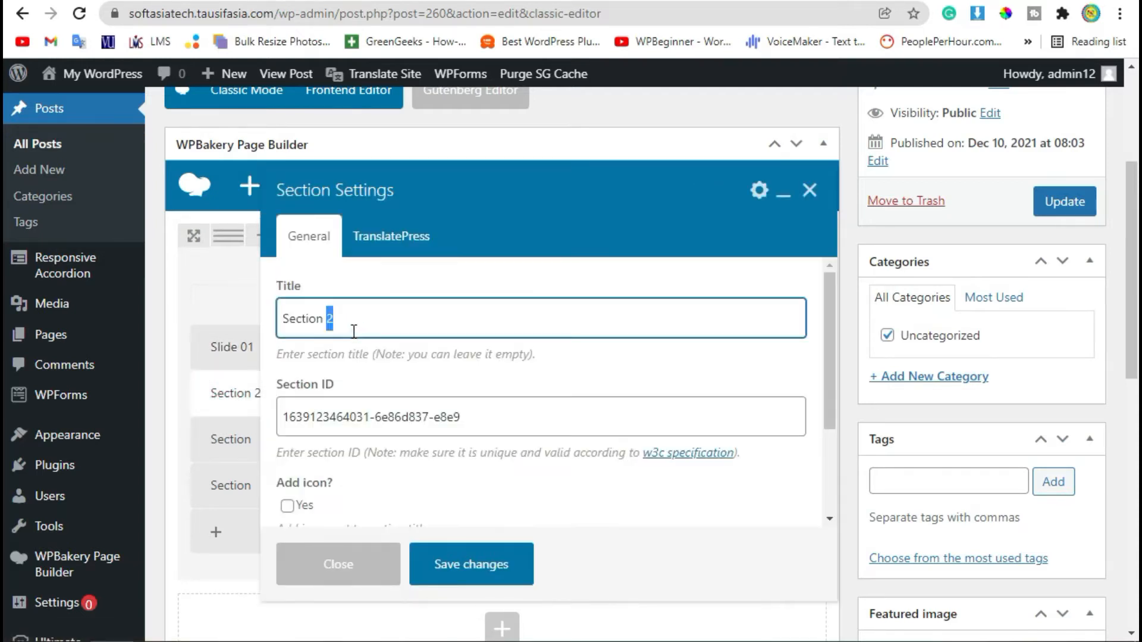
type("Slide 02")
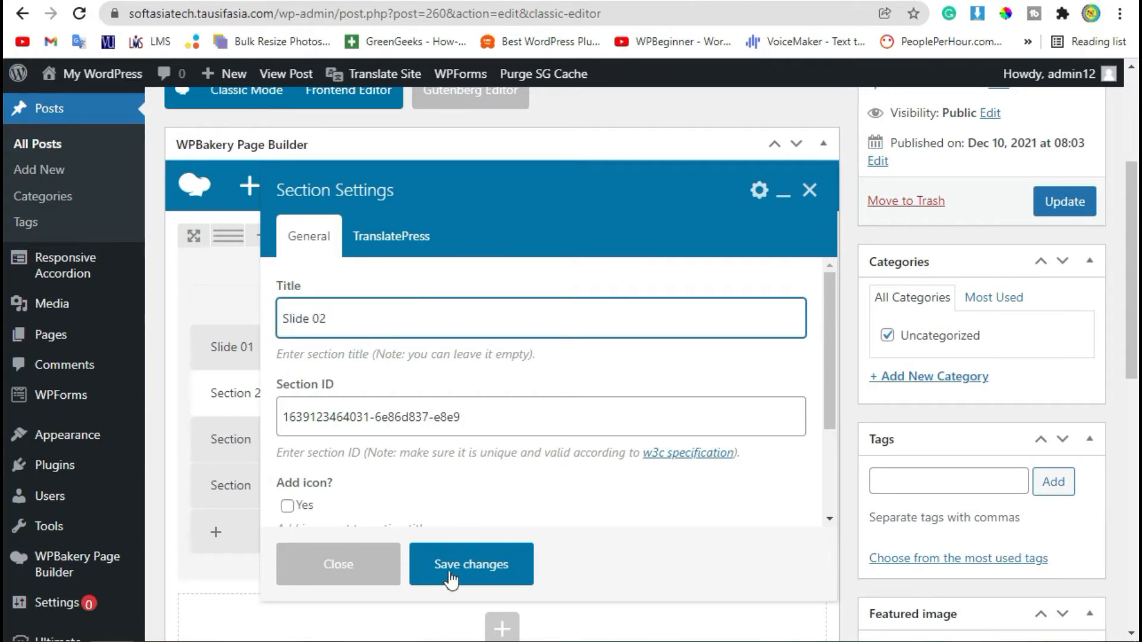
left_click(470, 564)
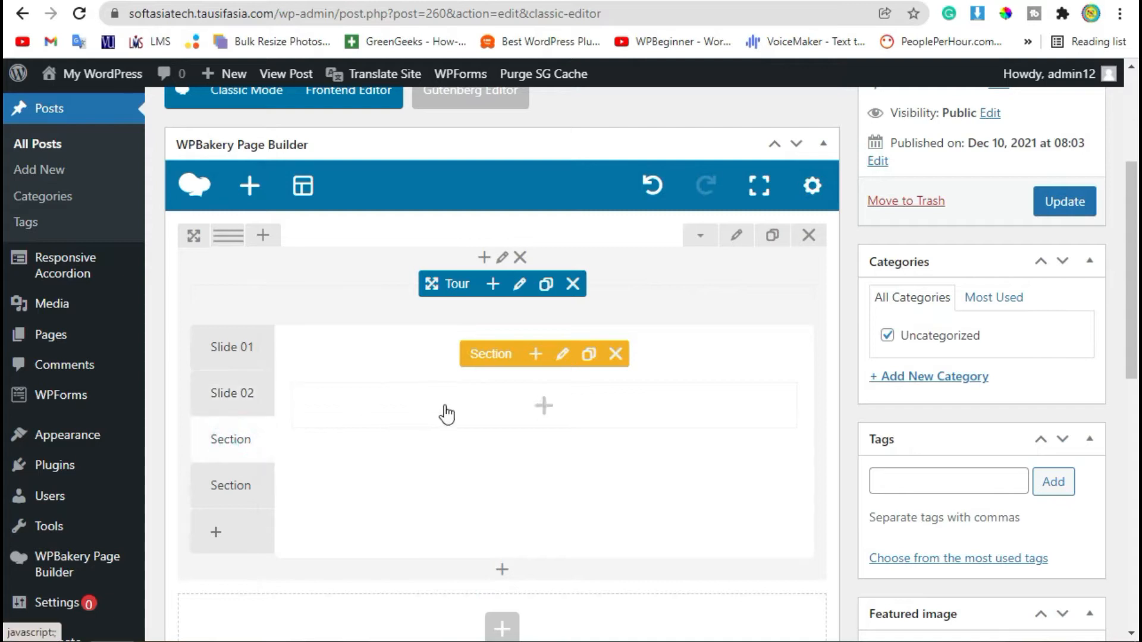
Title the third and fourth tabs Slide 03 and Slide 04, then return to Slide 01.
left_click(561, 354)
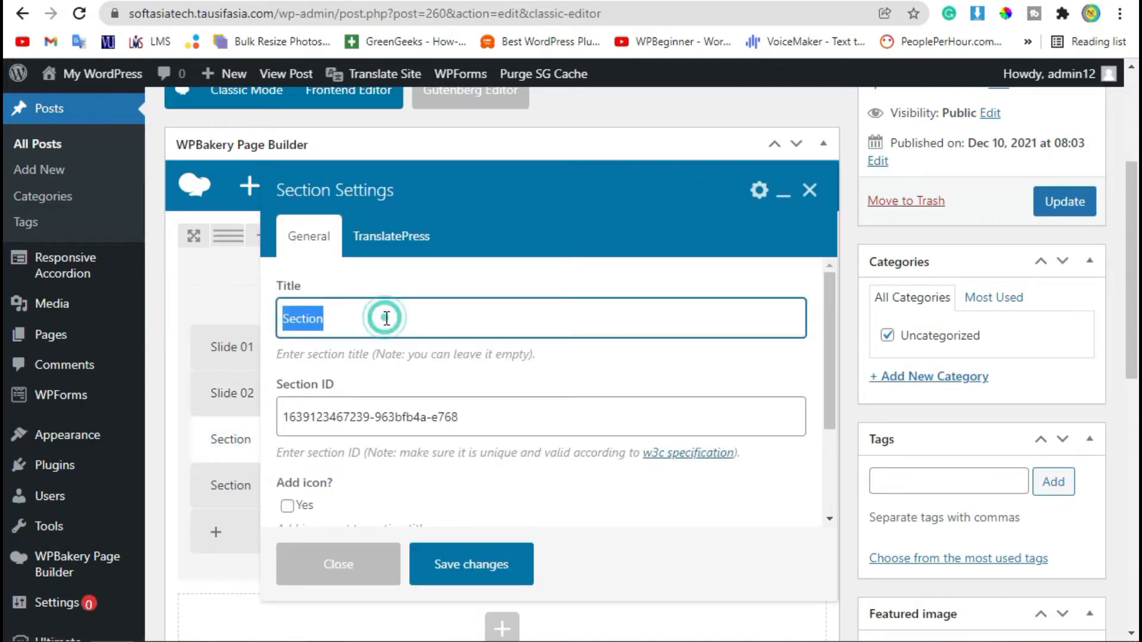
type("Slide 03")
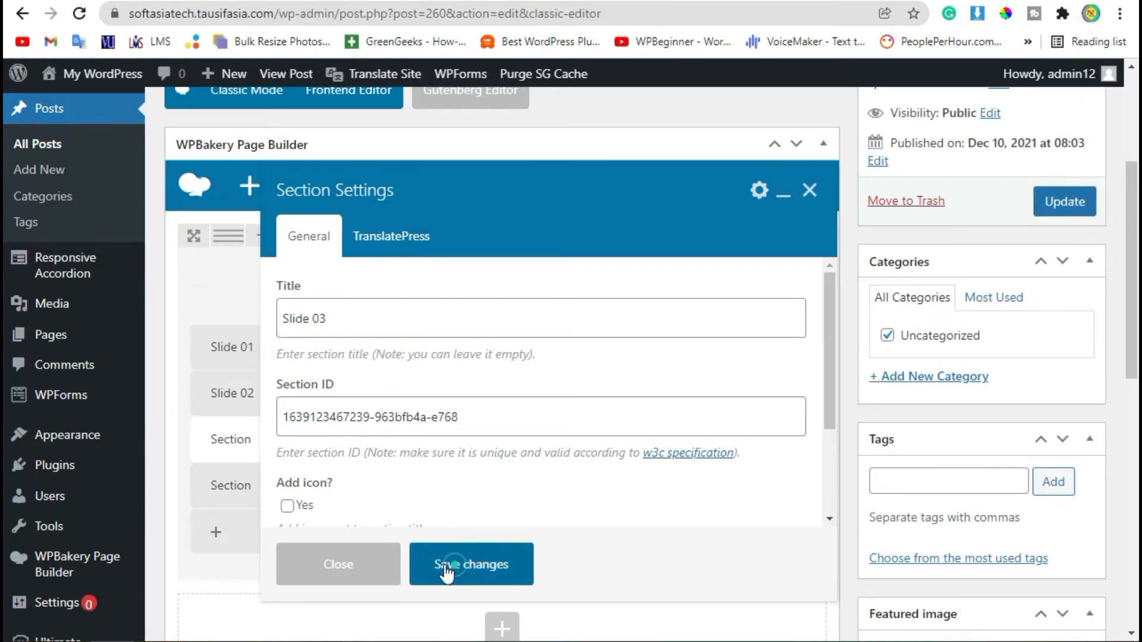
left_click(471, 564)
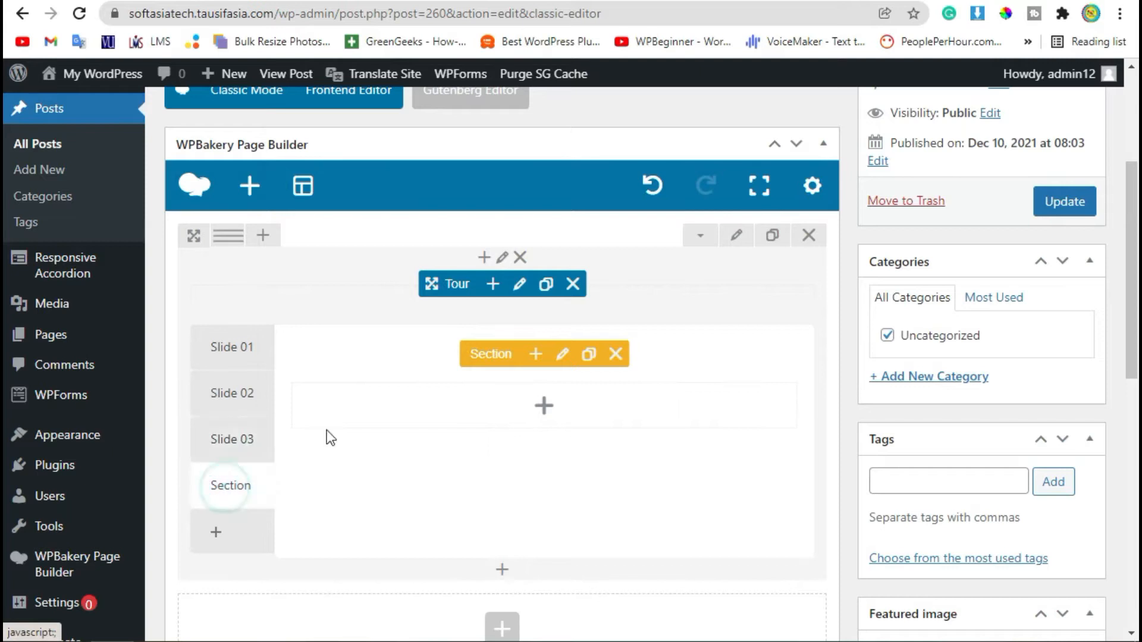
left_click(561, 355)
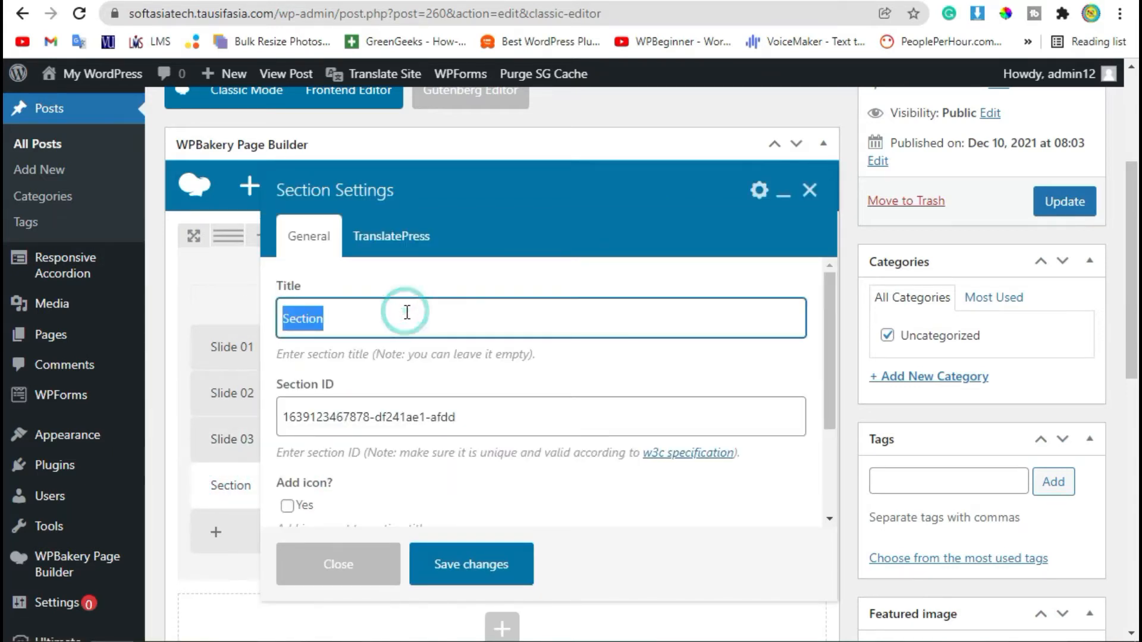
type("Slide 04")
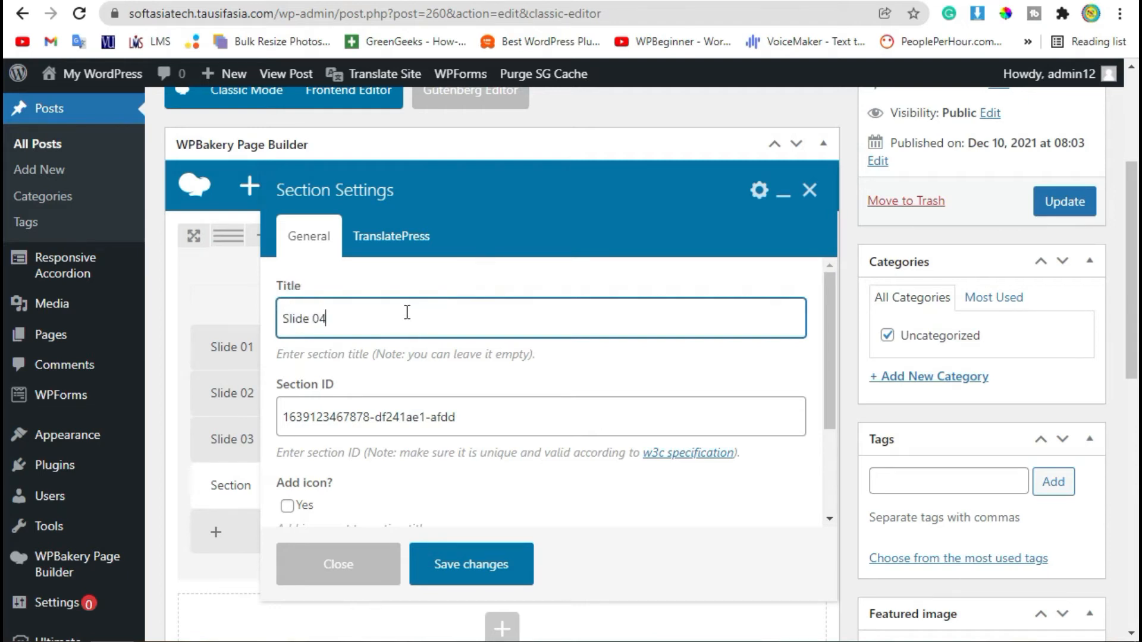
left_click(471, 563)
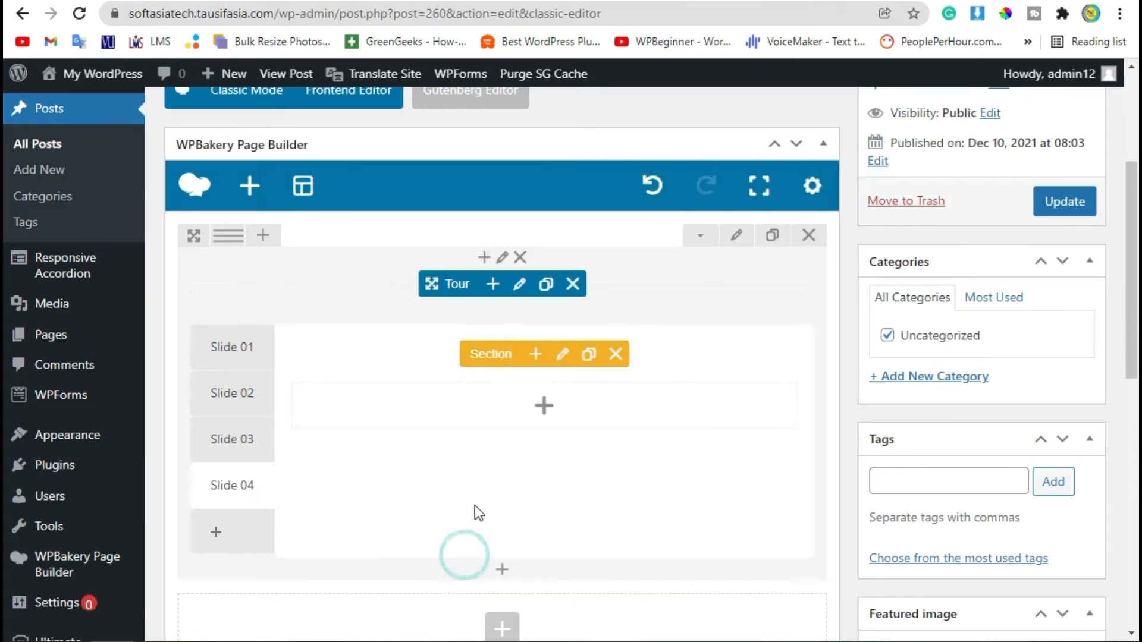
left_click(232, 347)
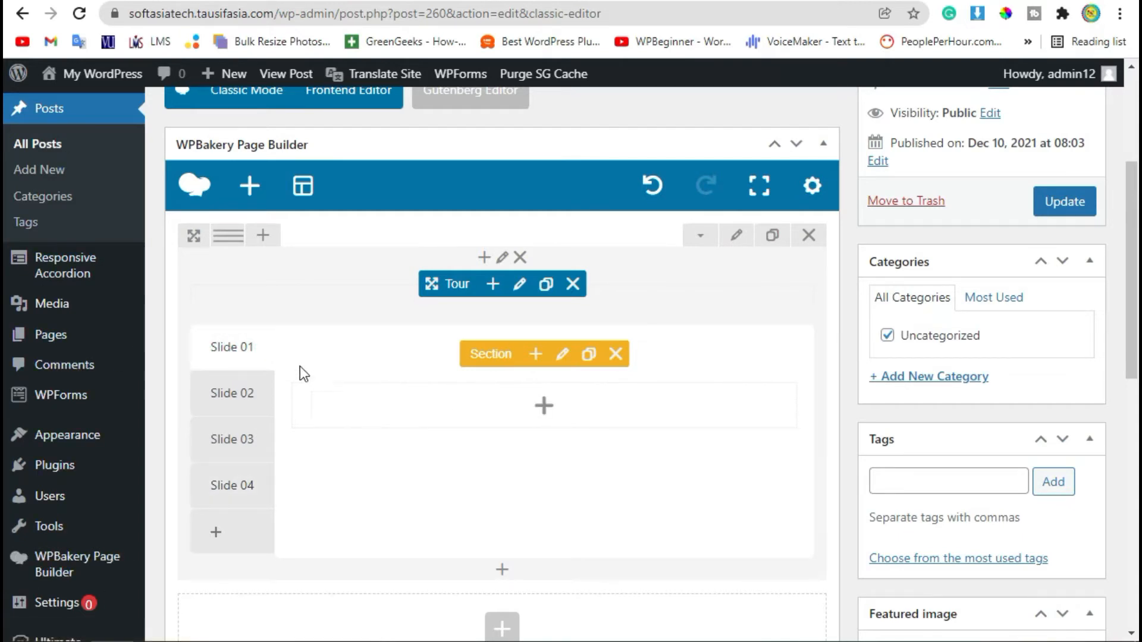
mouse_move(530, 493)
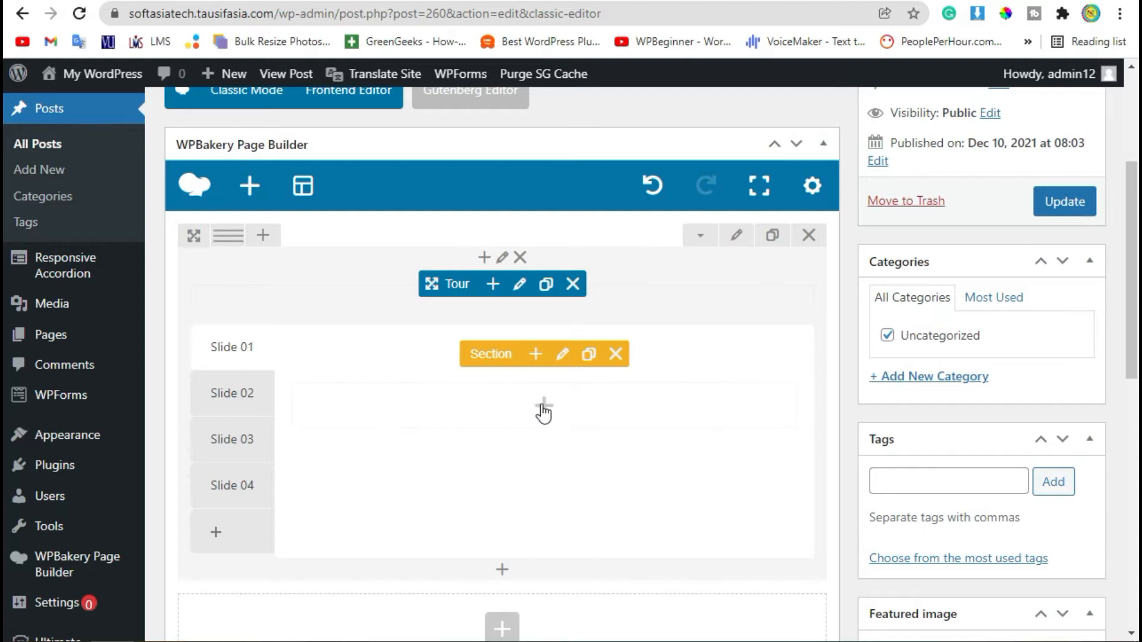
Add a Headings element to Slide 01 titled 'Smart WordPress Tour'.
left_click(545, 406)
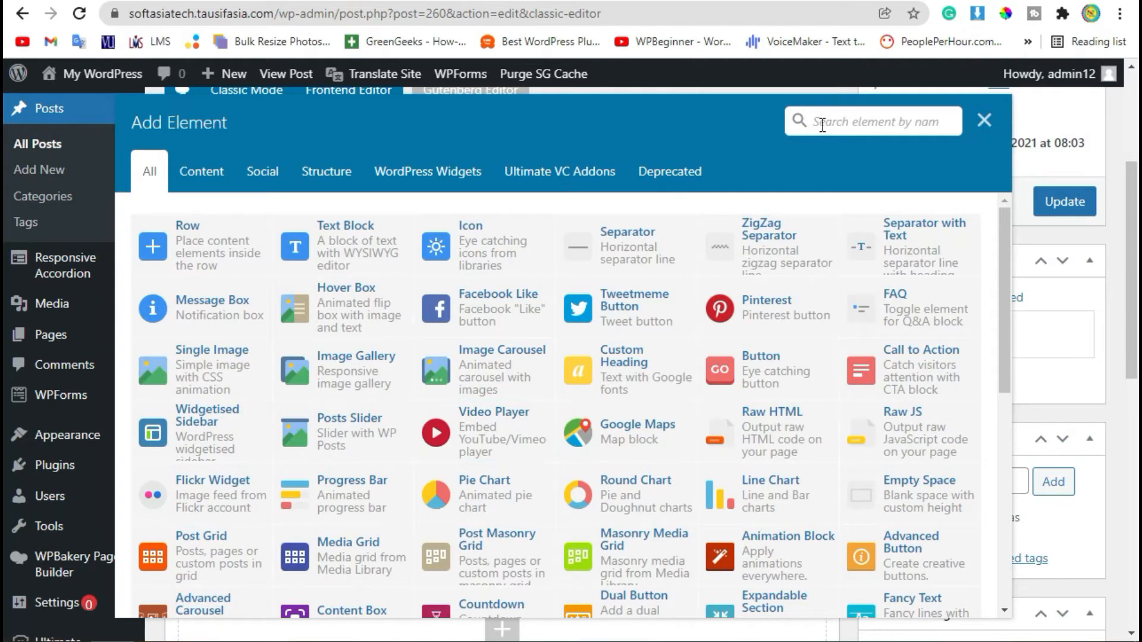
type("Hea")
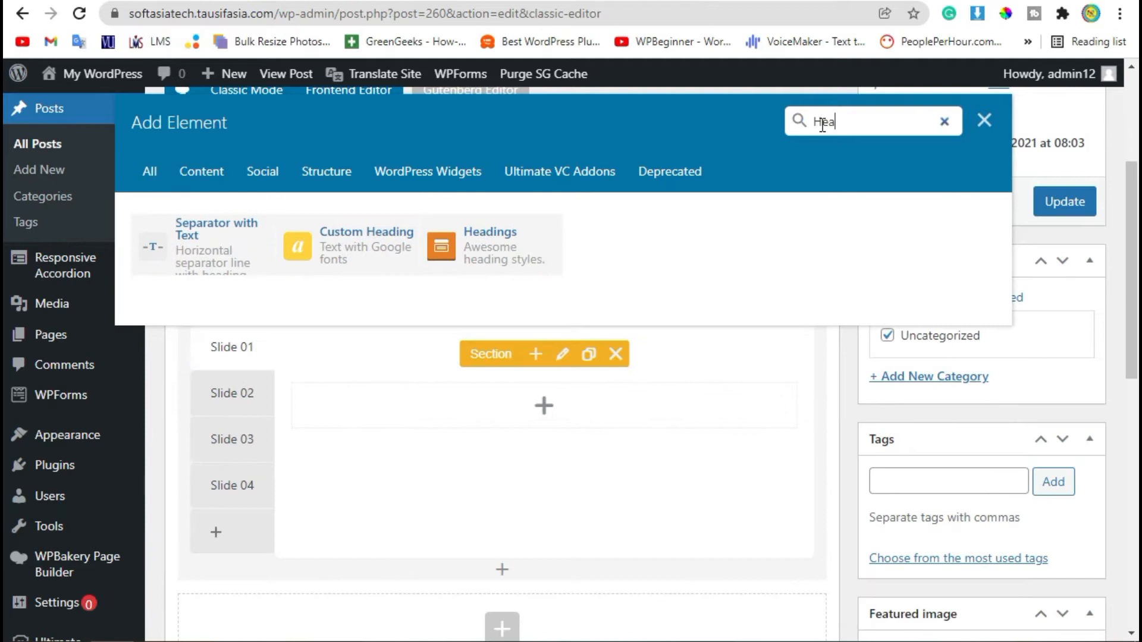
mouse_move(465, 243)
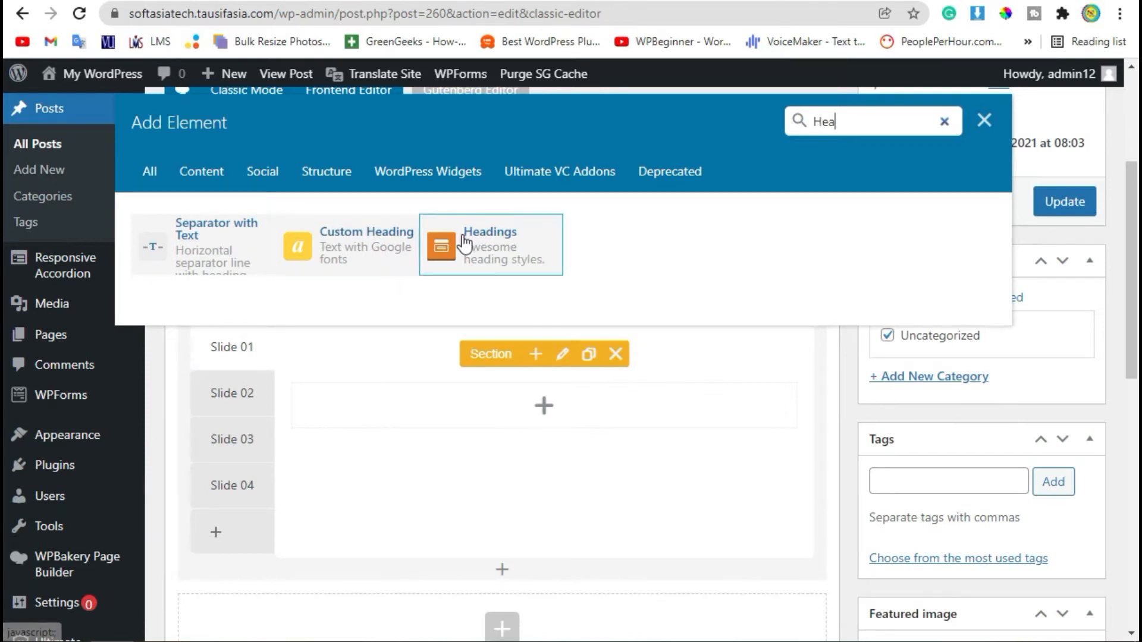
left_click(490, 244)
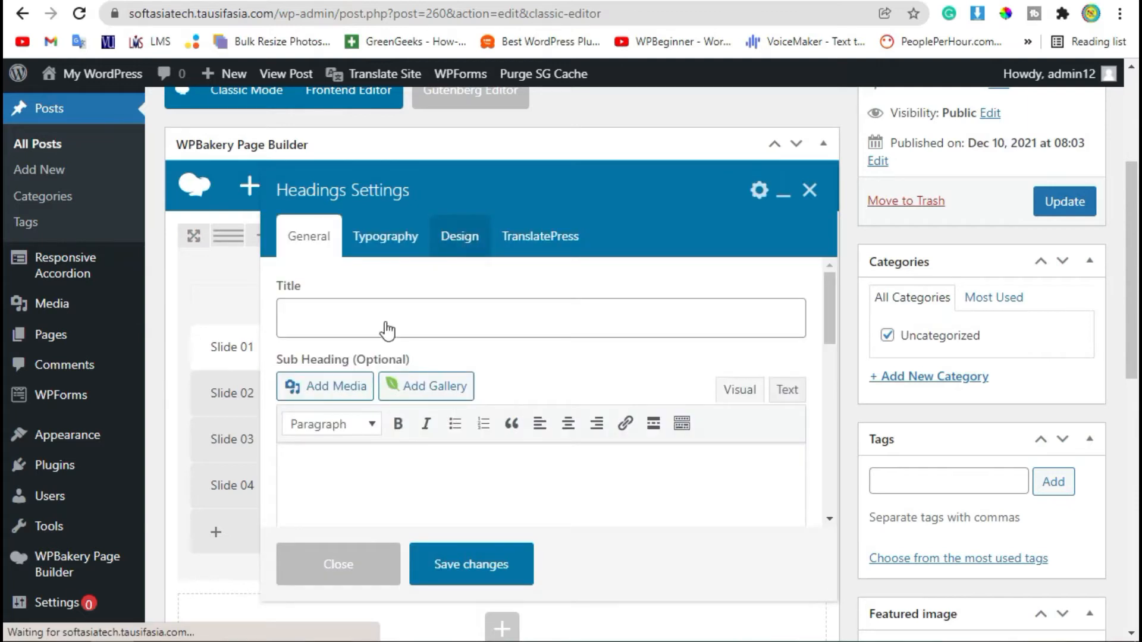
left_click(539, 318)
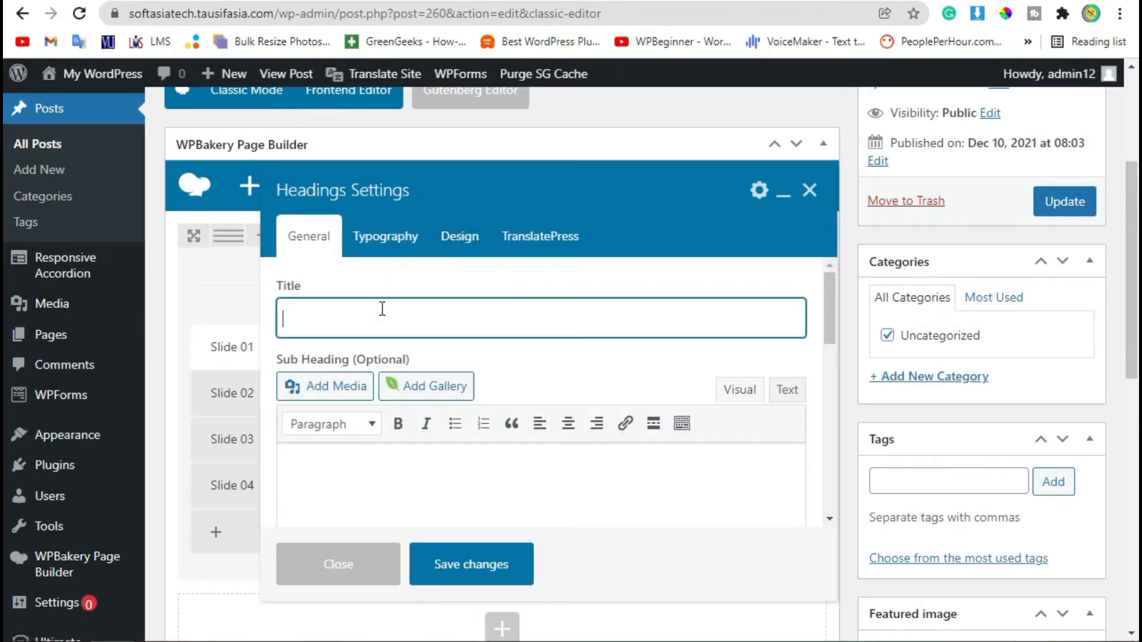
type("Smart WordPress")
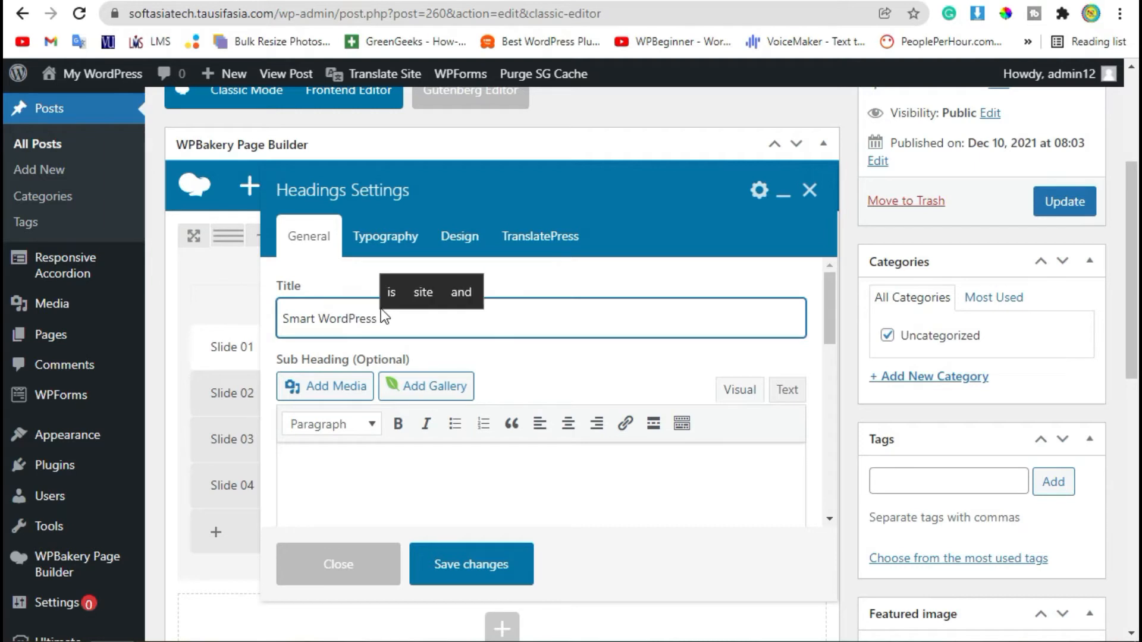
type("Tour")
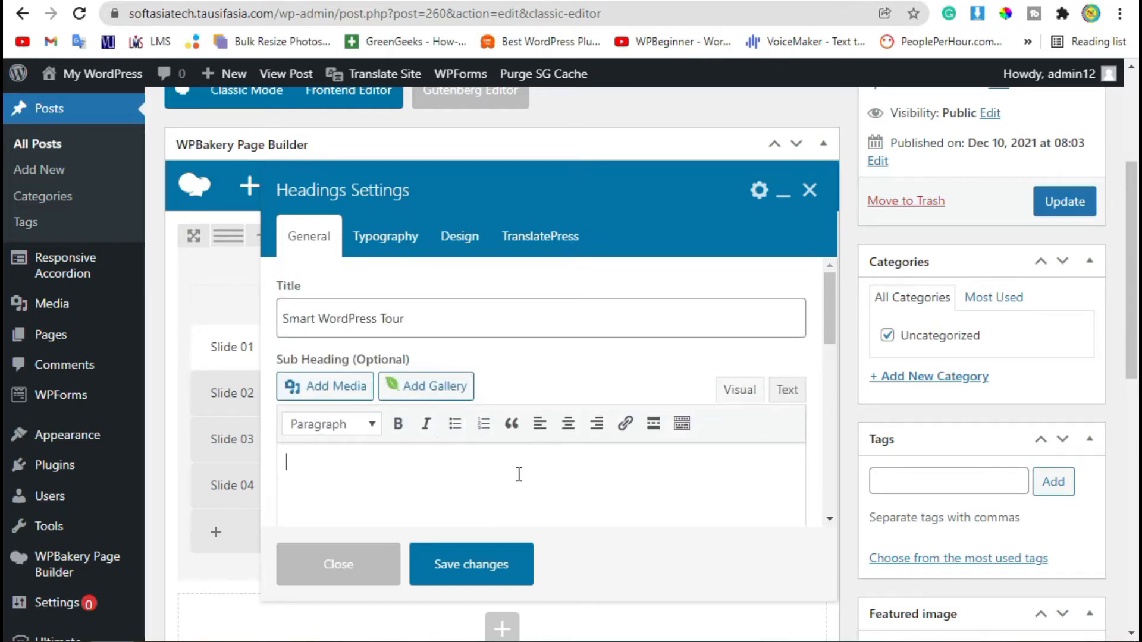
type("Tabb")
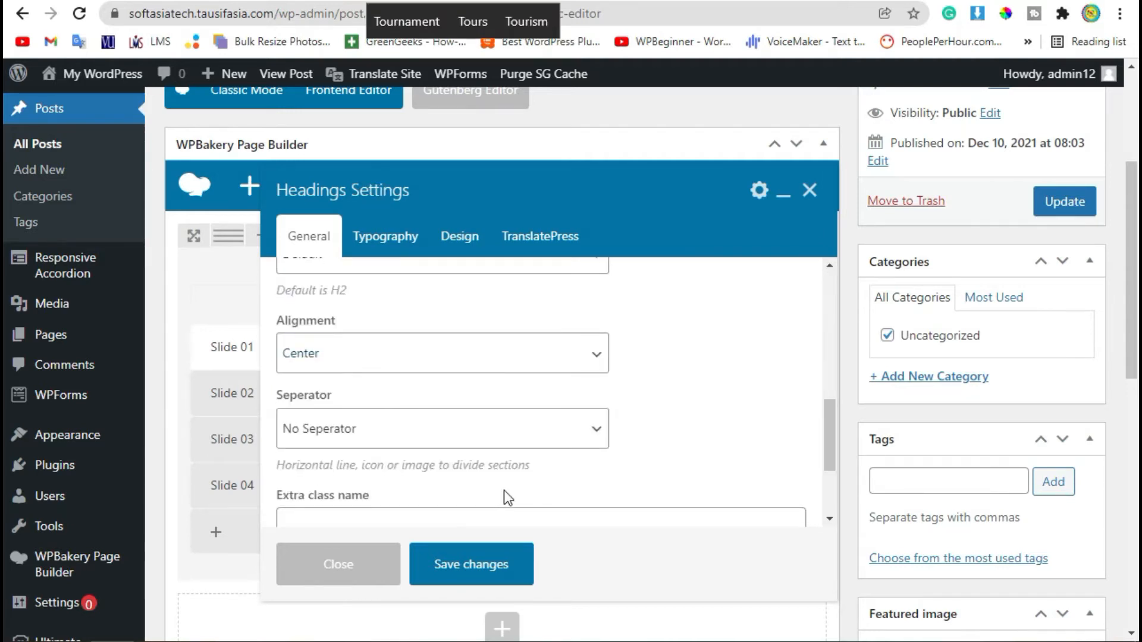
Center the heading, give it a Line (Top) separator, and save.
left_click(442, 353)
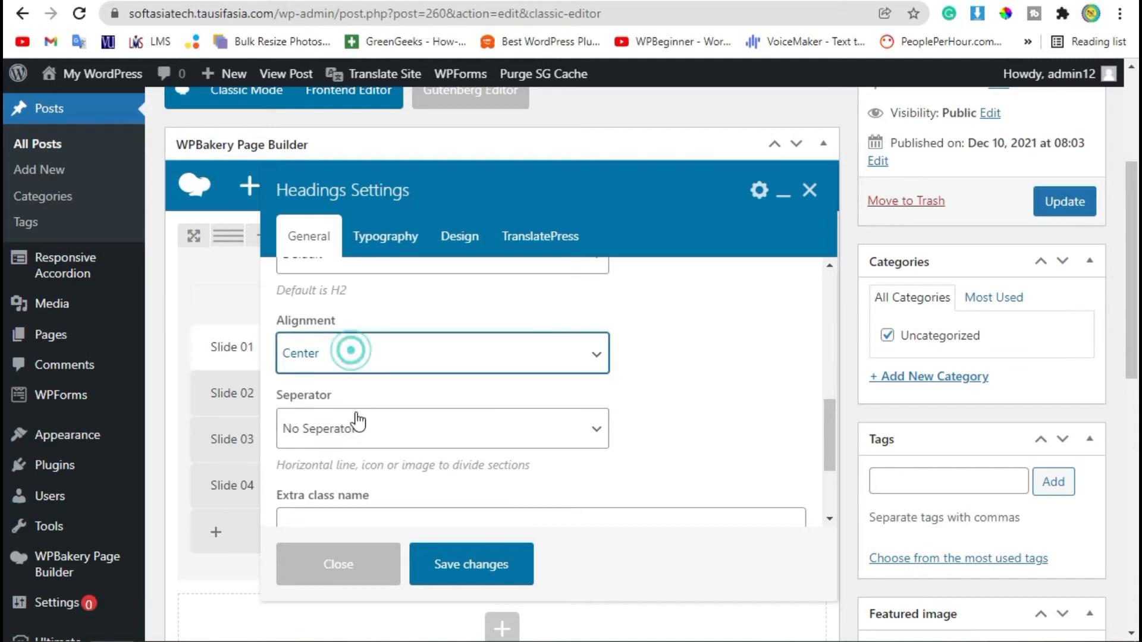
left_click(442, 429)
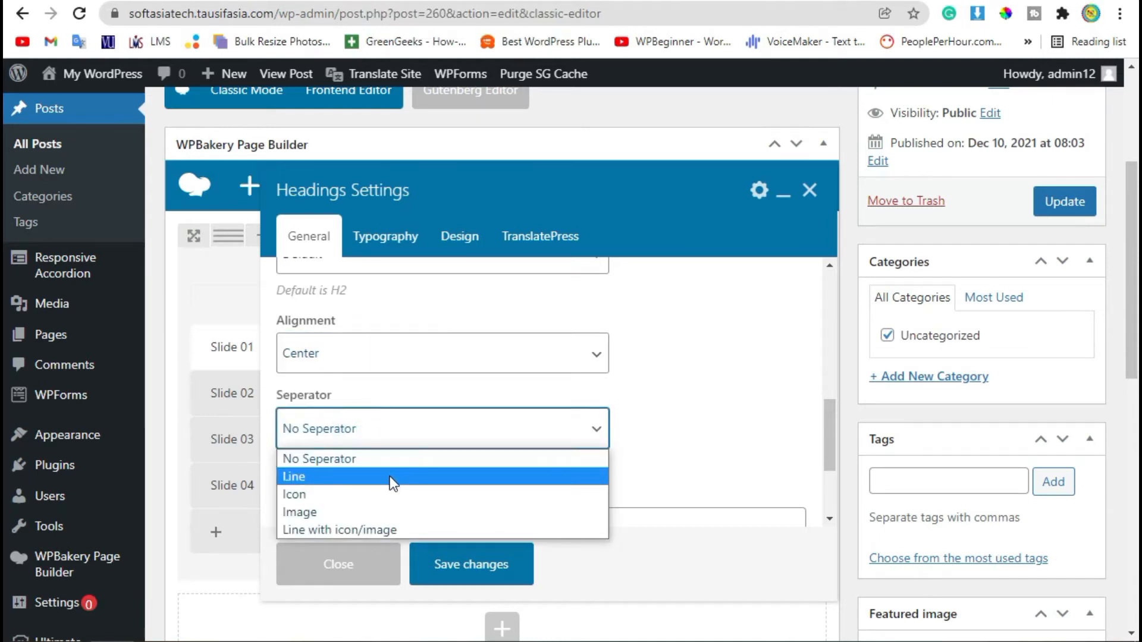
mouse_move(379, 480)
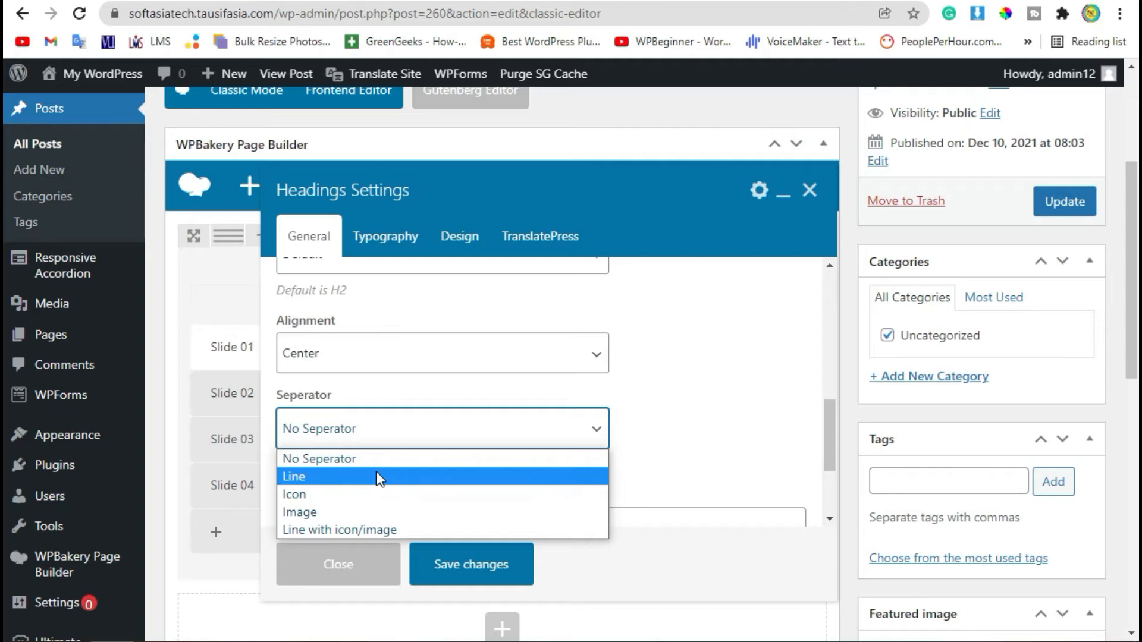
left_click(293, 476)
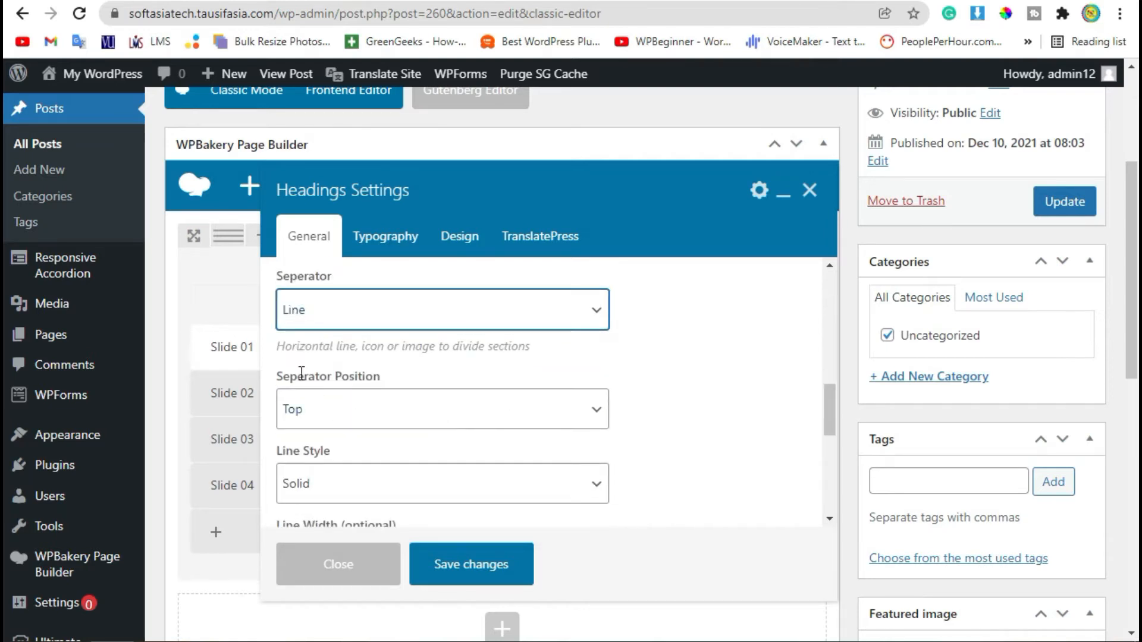
scroll("down", 3)
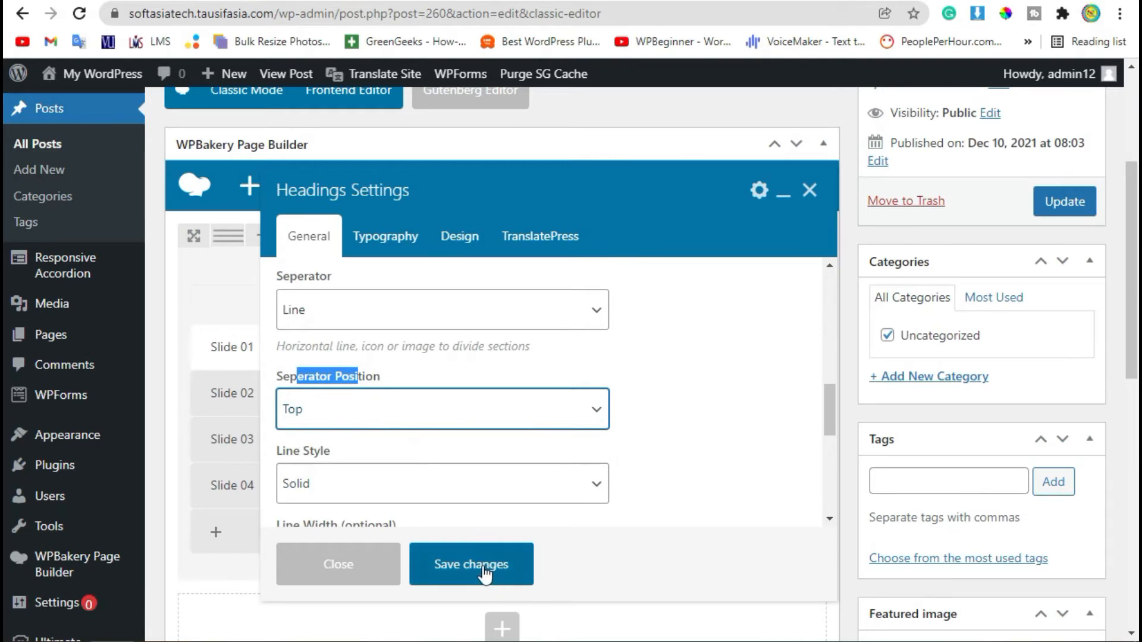
left_click(471, 564)
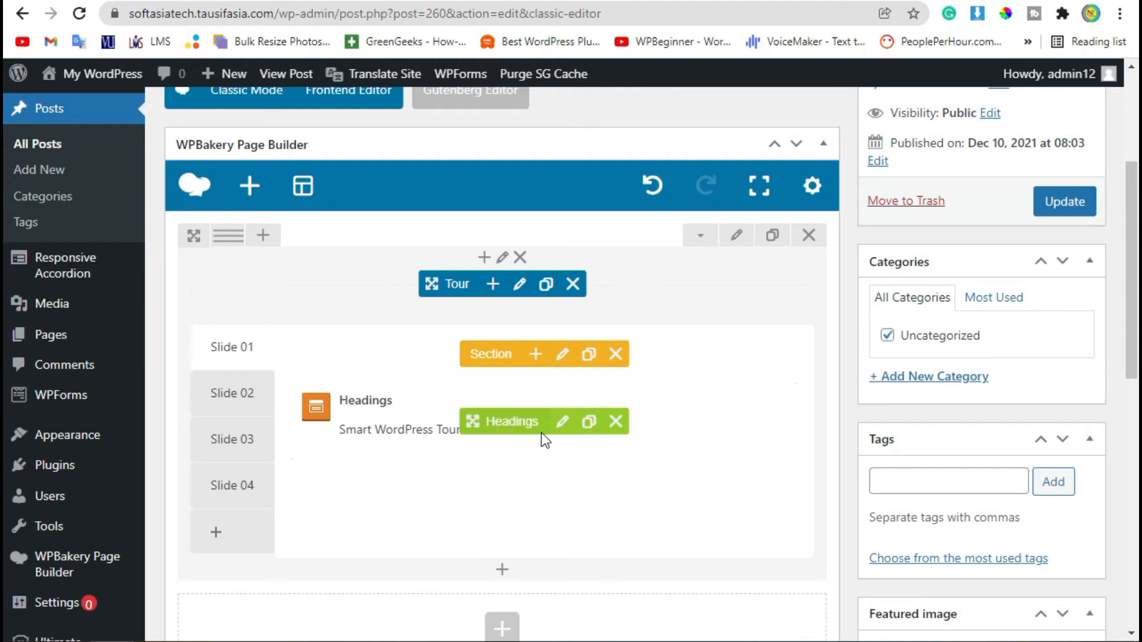
mouse_move(424, 470)
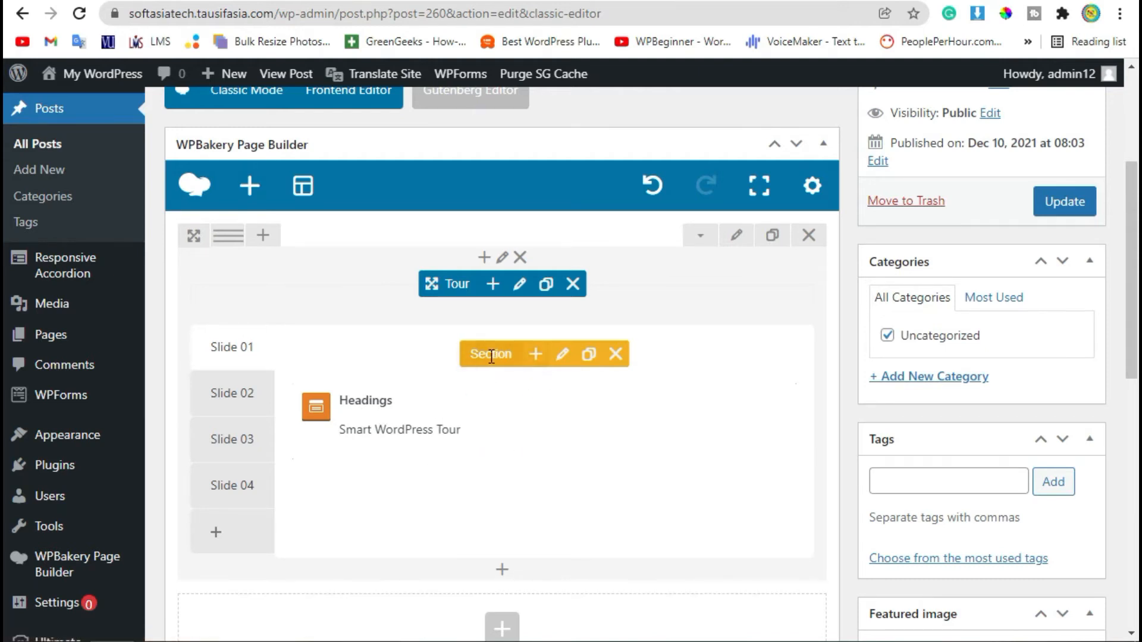
Save a lorem ipsum Text Block below the heading in Slide 01.
left_click(535, 354)
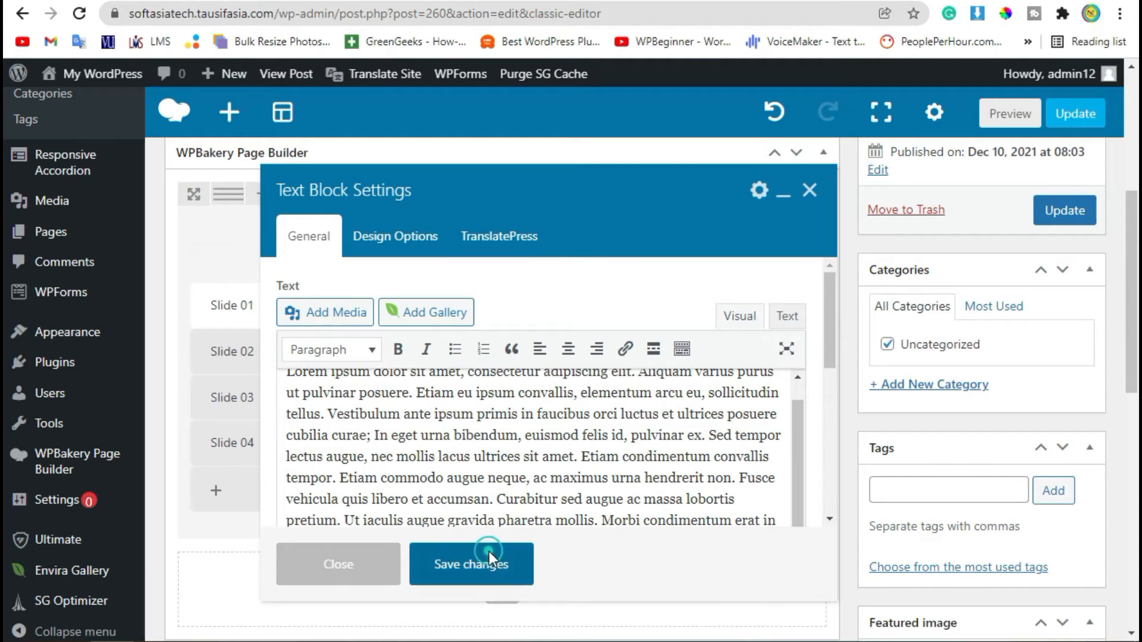
left_click(470, 563)
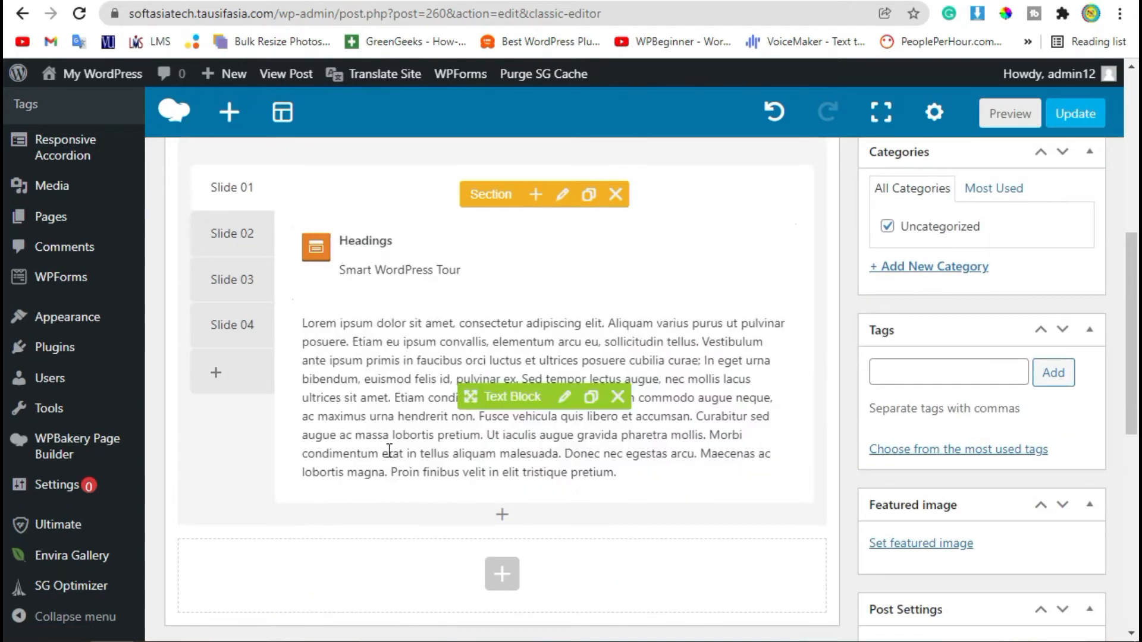
Add the grey-sweater photo to Slide 02 as a medium-size Single Image.
left_click(231, 352)
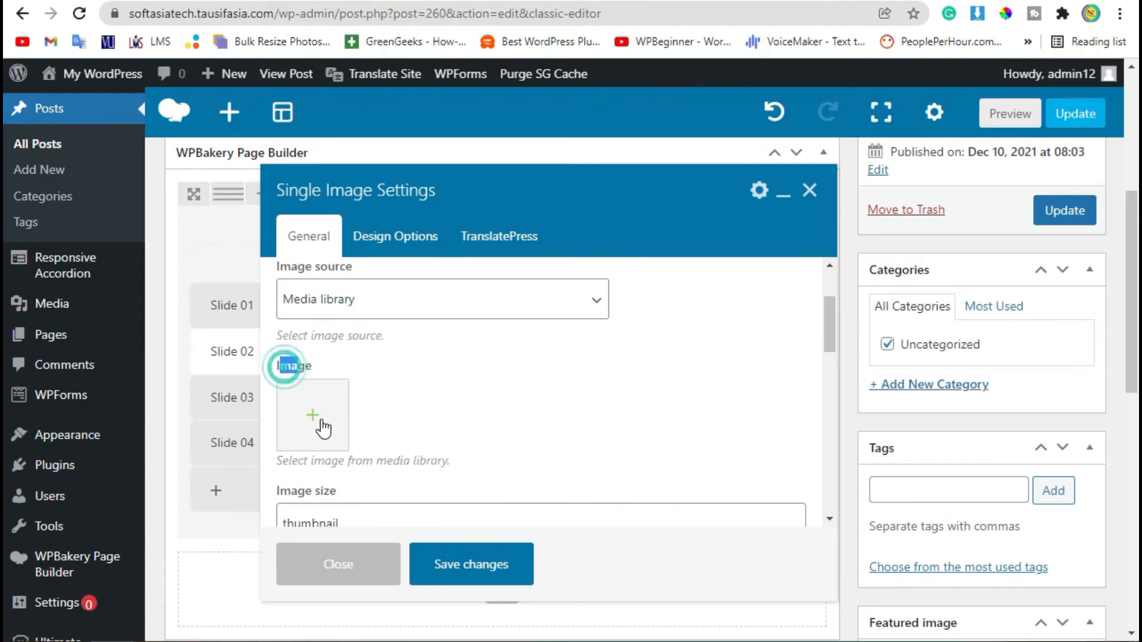
left_click(312, 416)
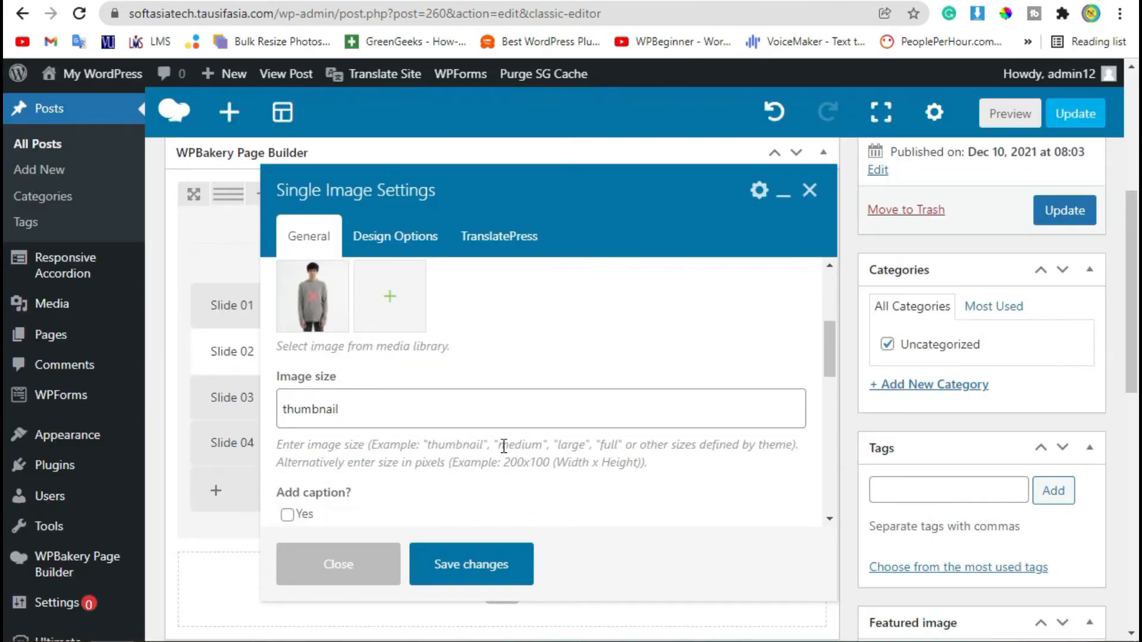
double_click(518, 444)
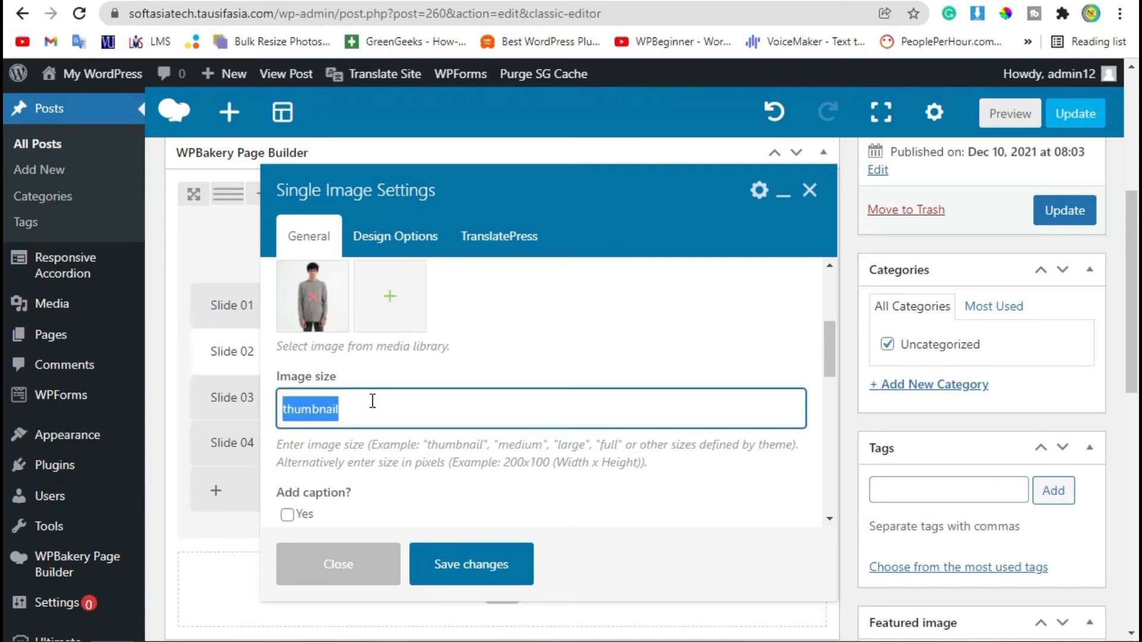
type("medium")
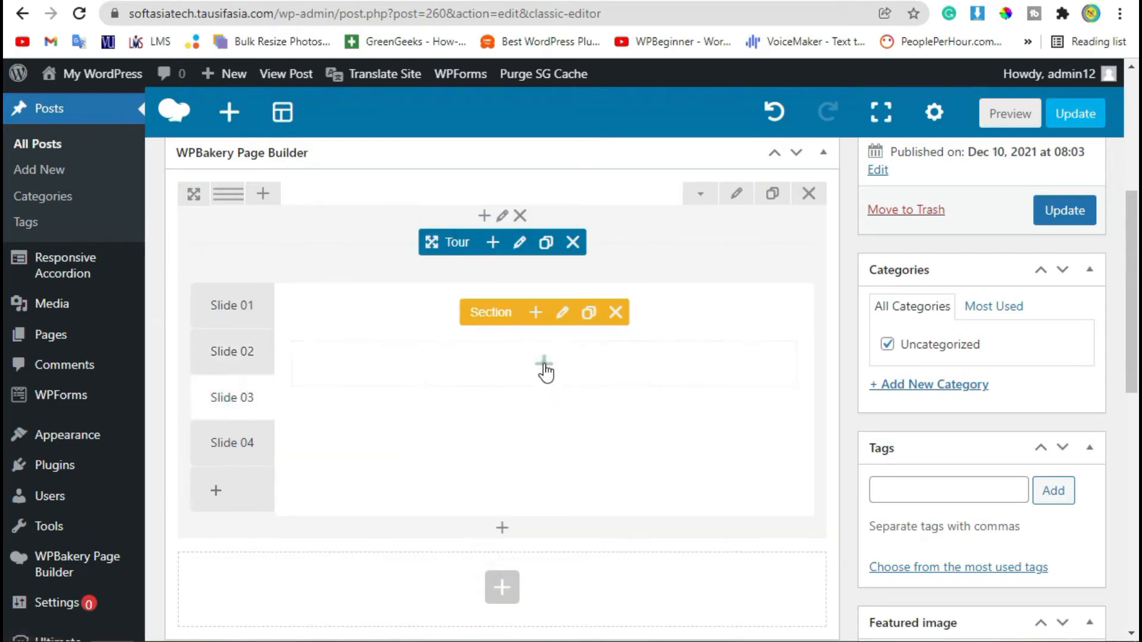
Add an Image Gallery to Slide 03 with five images from the media library.
left_click(545, 364)
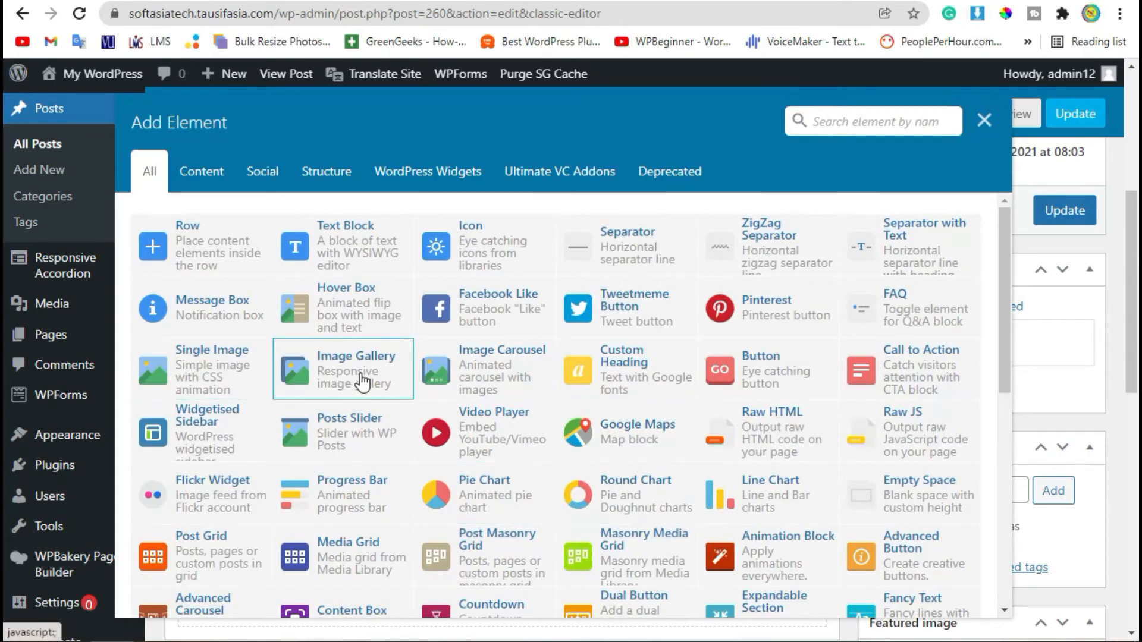
left_click(343, 370)
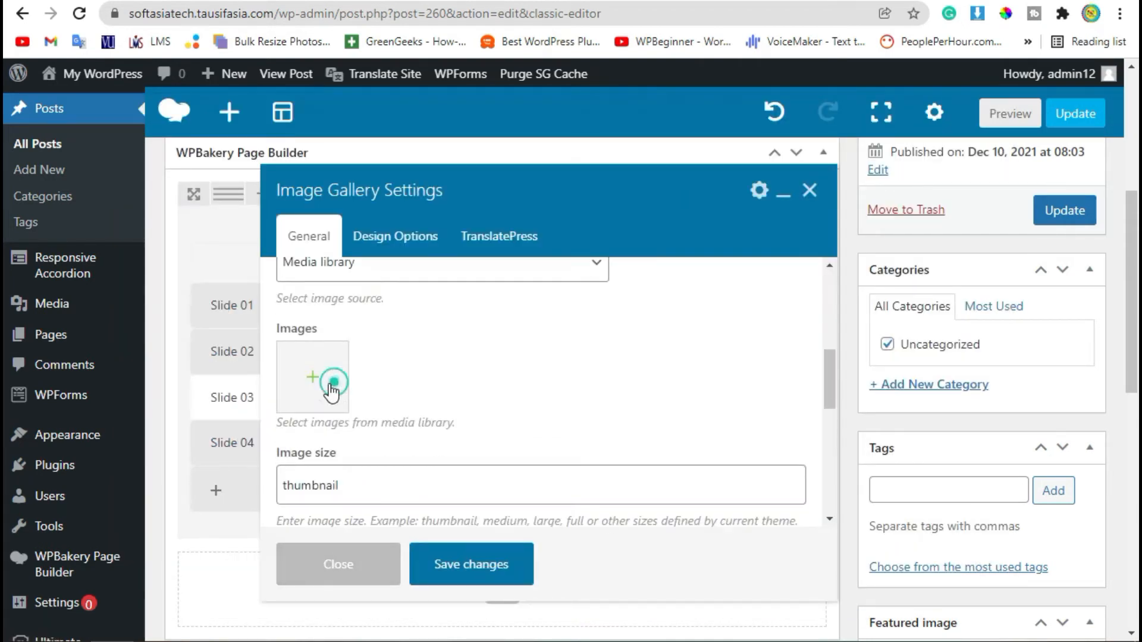
left_click(312, 376)
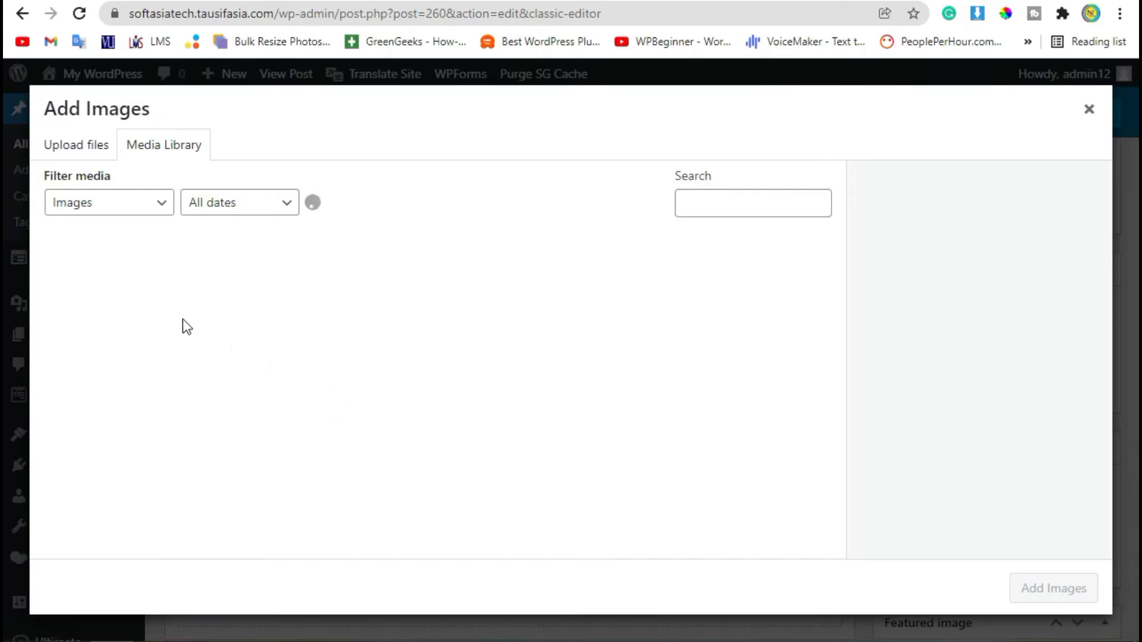
left_click(364, 291)
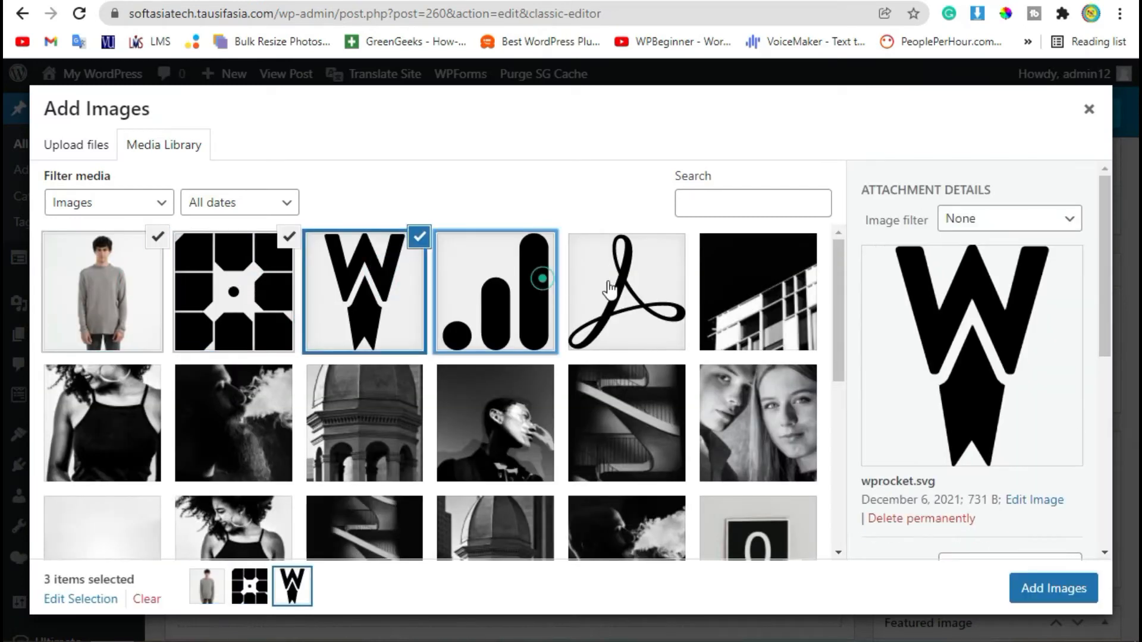
left_click(495, 292)
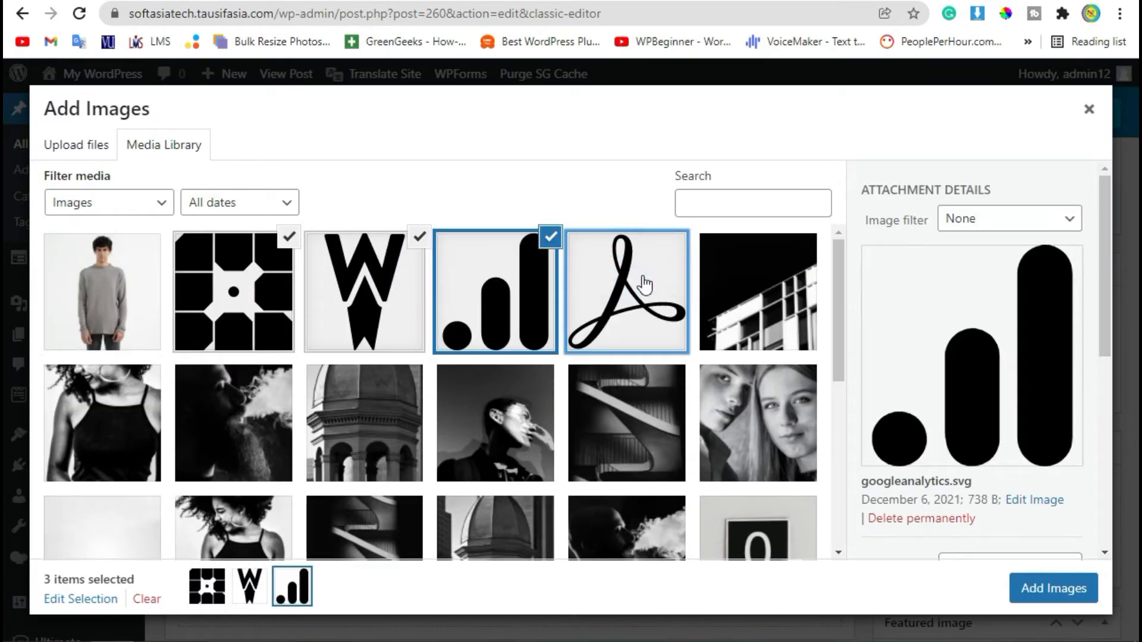
left_click(758, 291)
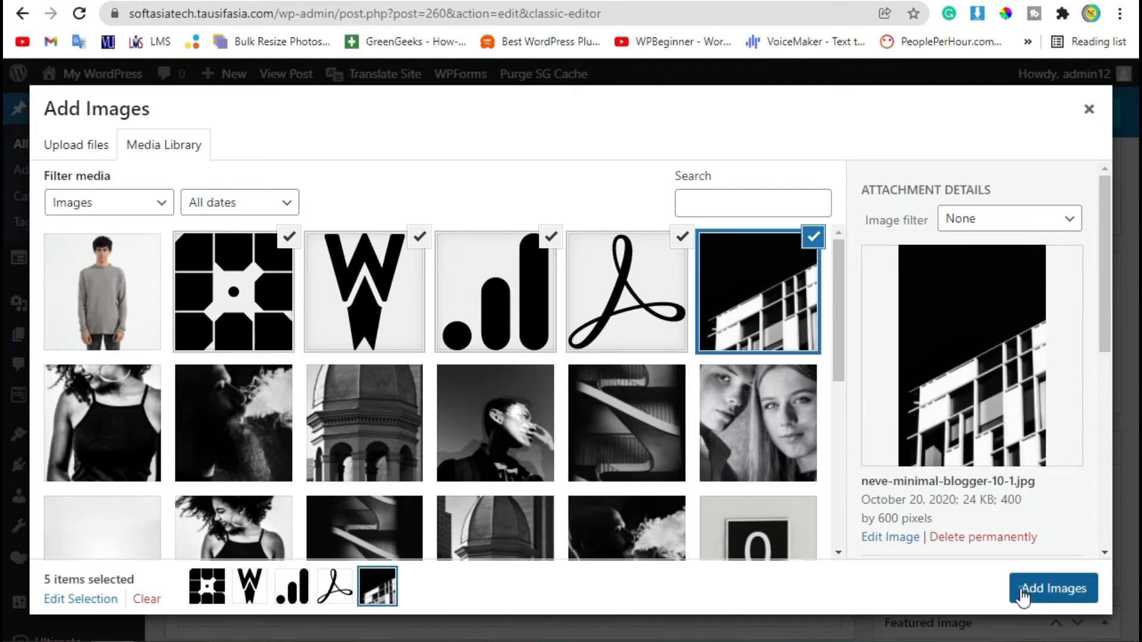
left_click(1052, 588)
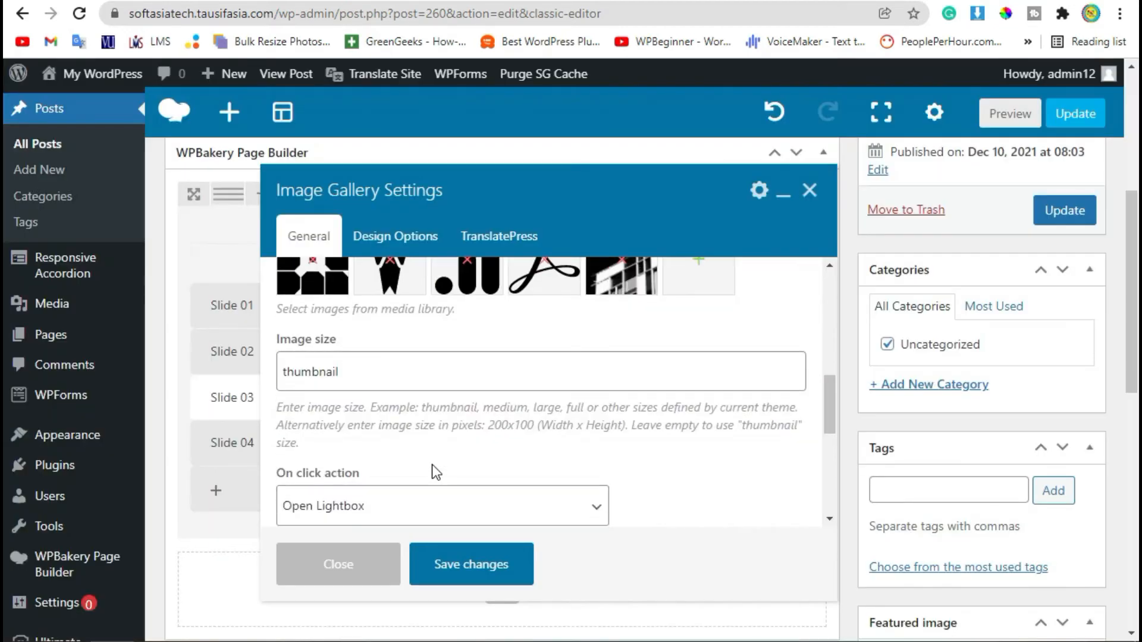
mouse_move(484, 406)
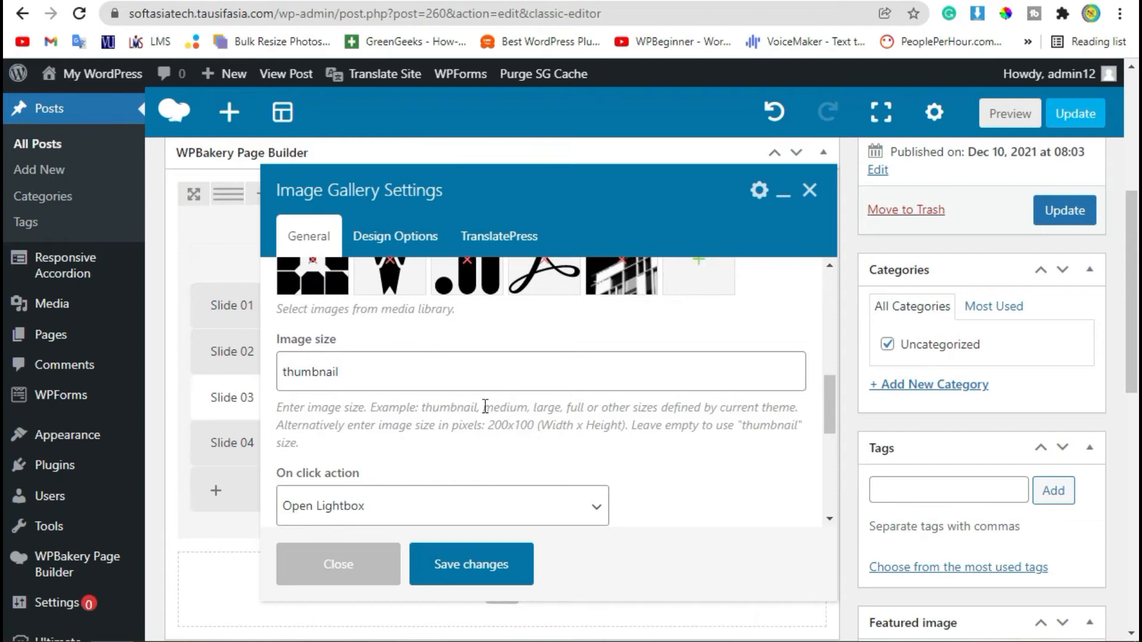
Set the gallery image size to medium, keep Open Lightbox on click, and save.
double_click(504, 407)
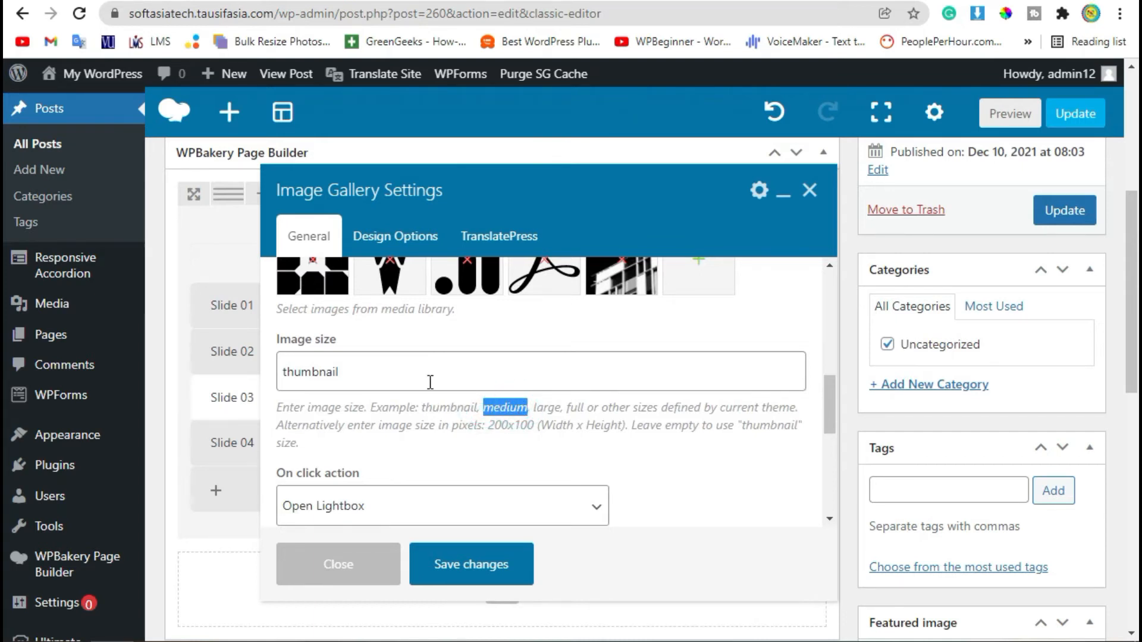
type("medium")
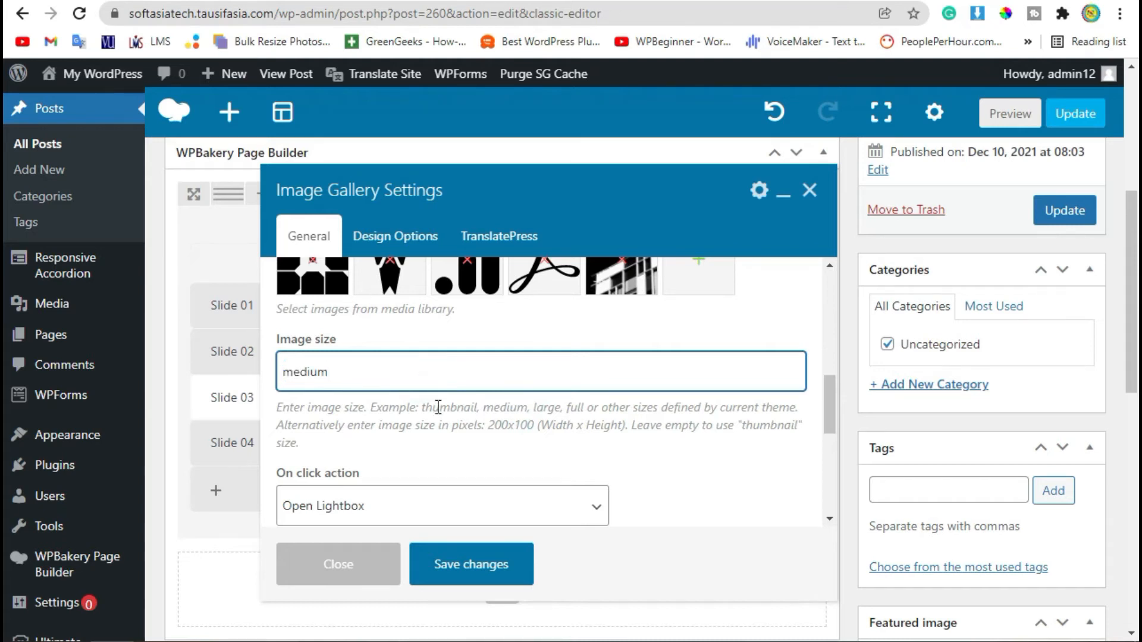
scroll("down", 3)
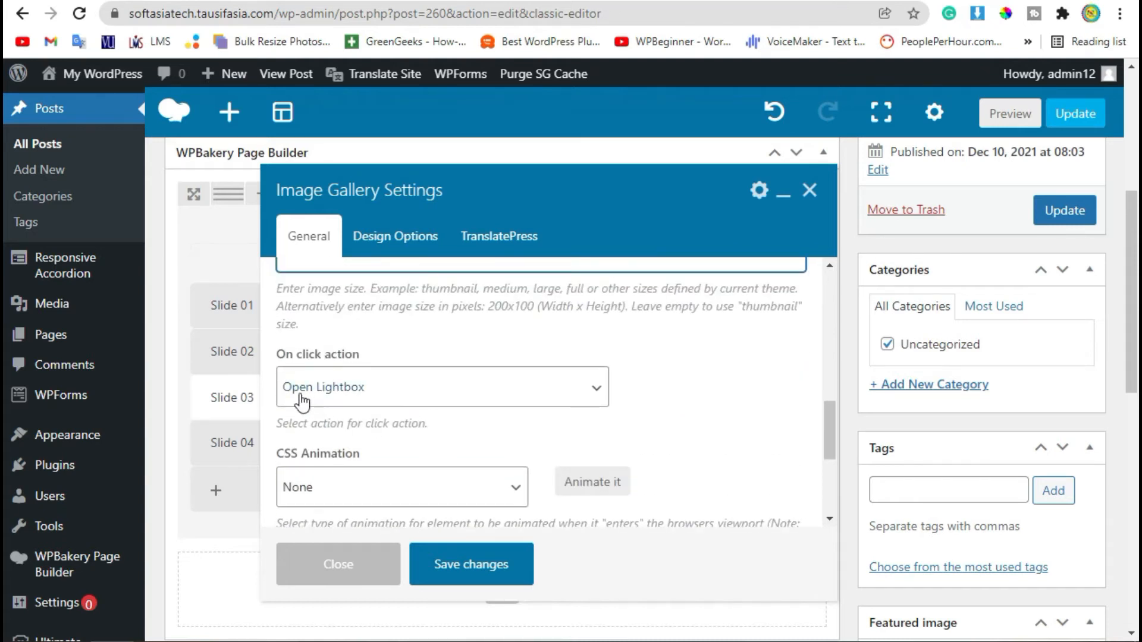
left_click(441, 386)
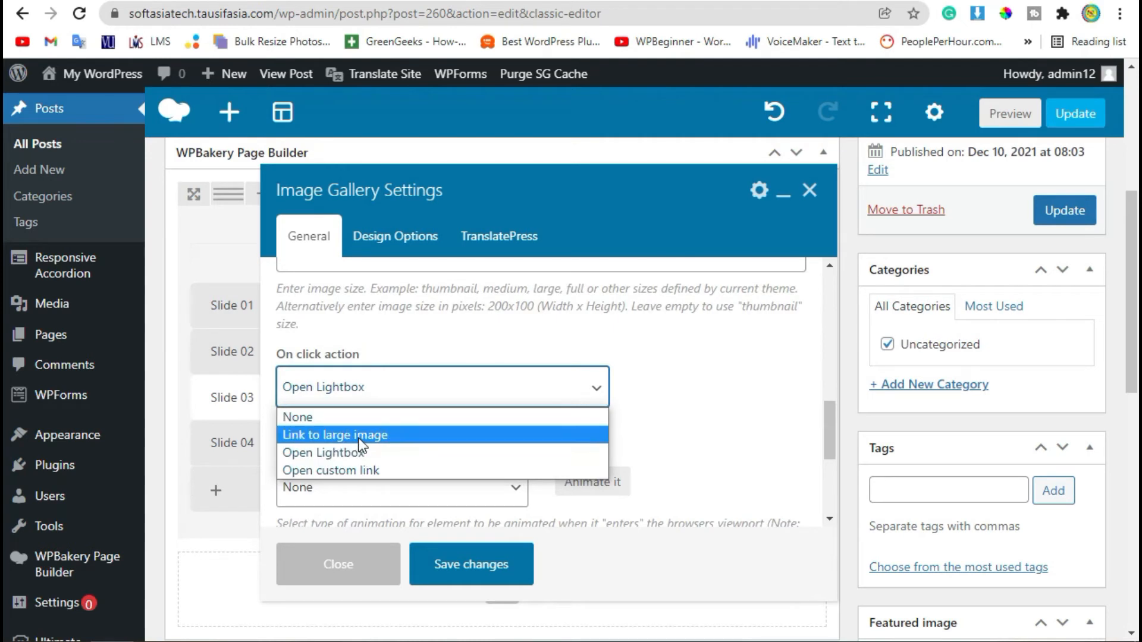
mouse_move(398, 453)
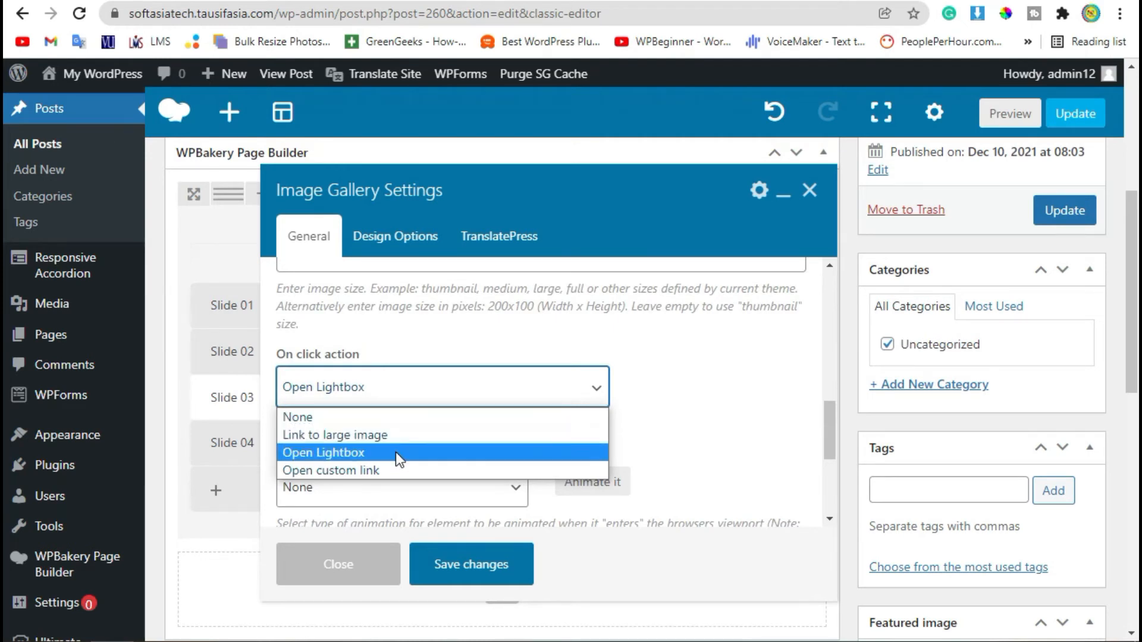
left_click(323, 452)
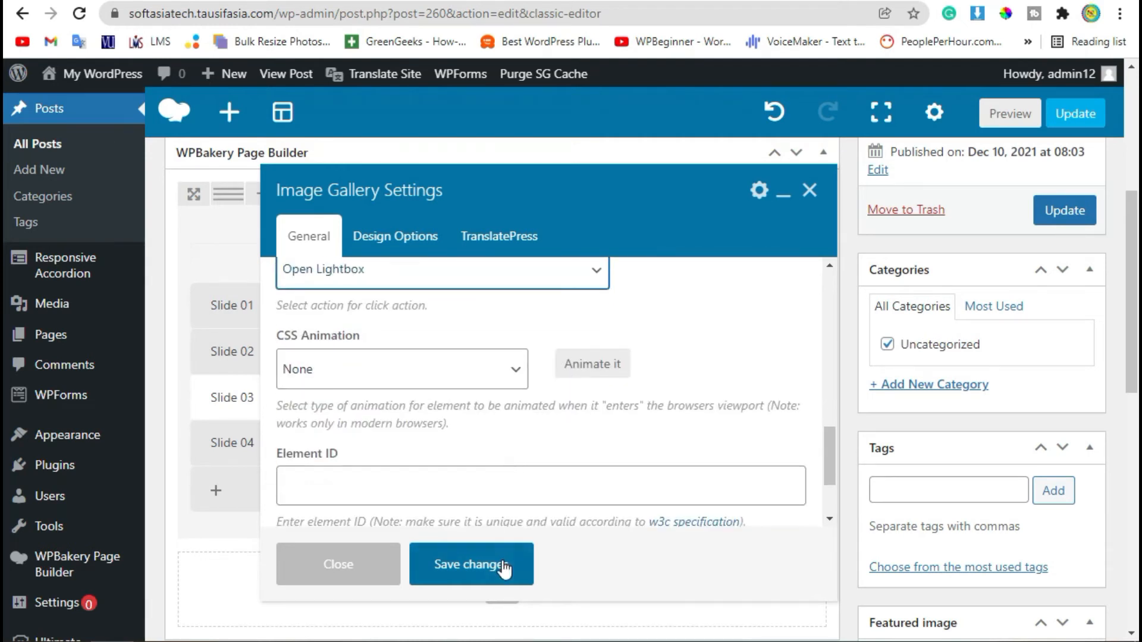
left_click(471, 564)
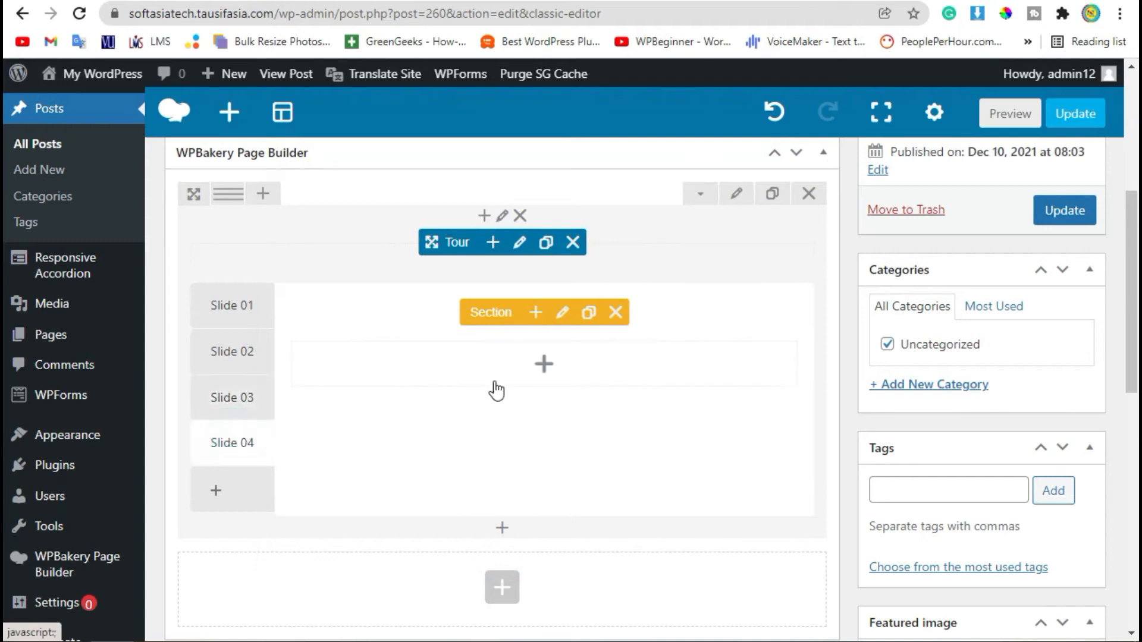
Add a Text Block to Slide 04 and save it.
left_click(543, 364)
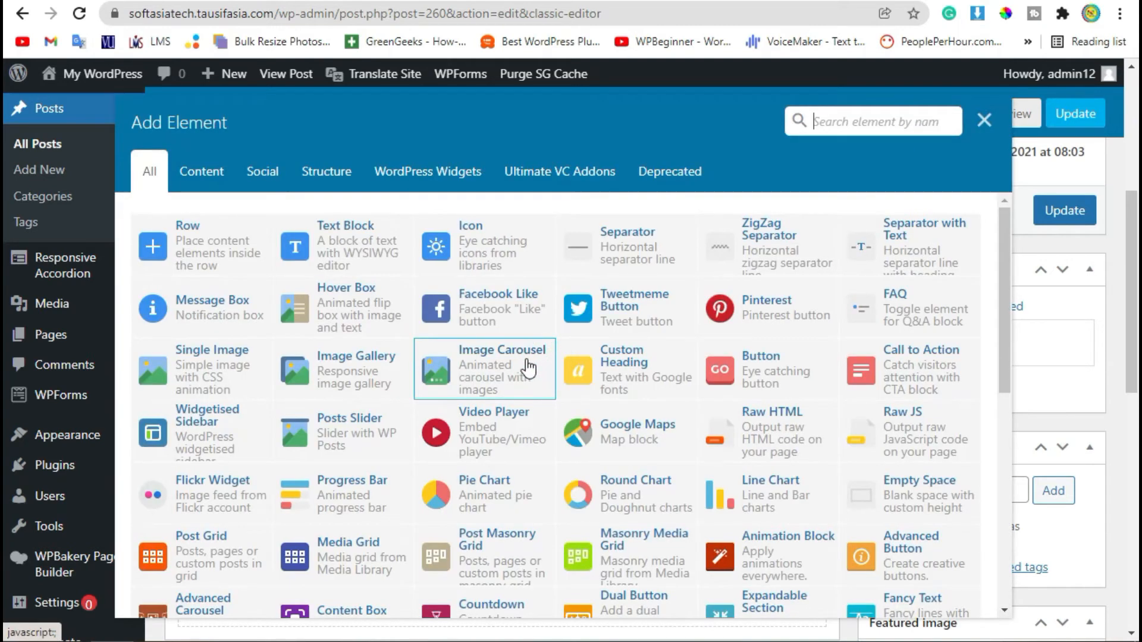
mouse_move(517, 387)
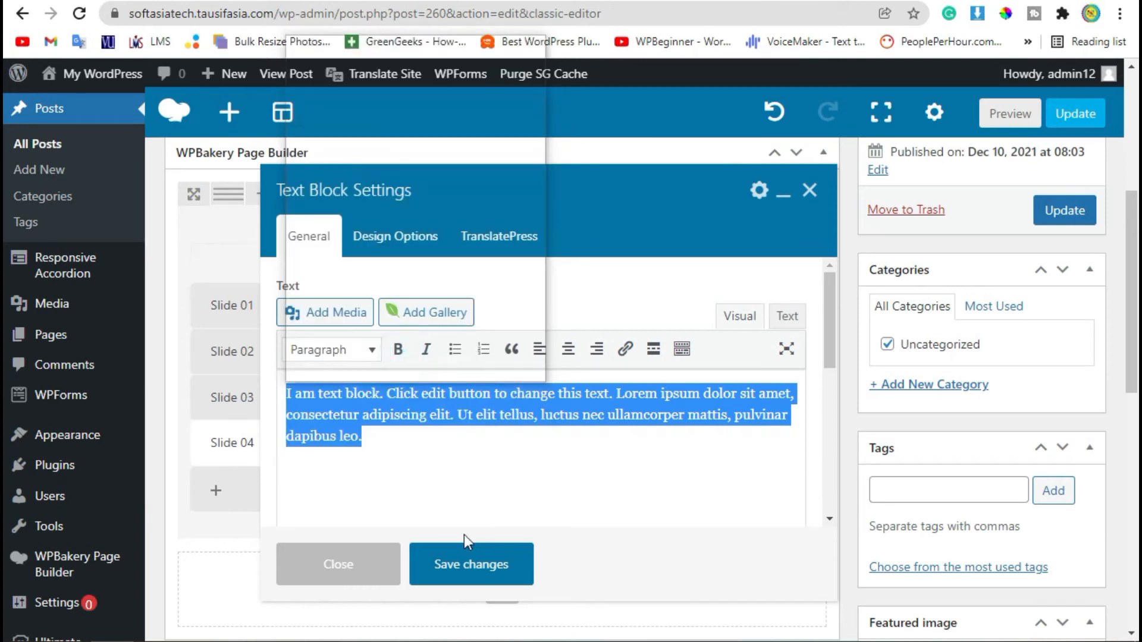
left_click(470, 564)
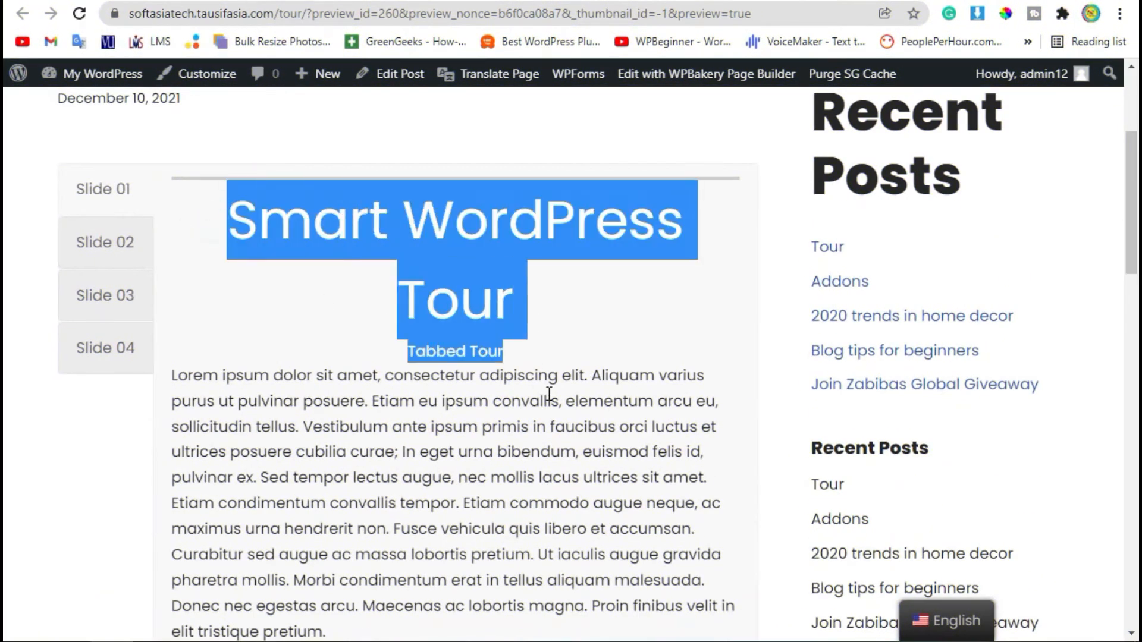
Review Slides 02 and 03 in the preview, advance the gallery, then revisit Slide 01.
left_click(549, 289)
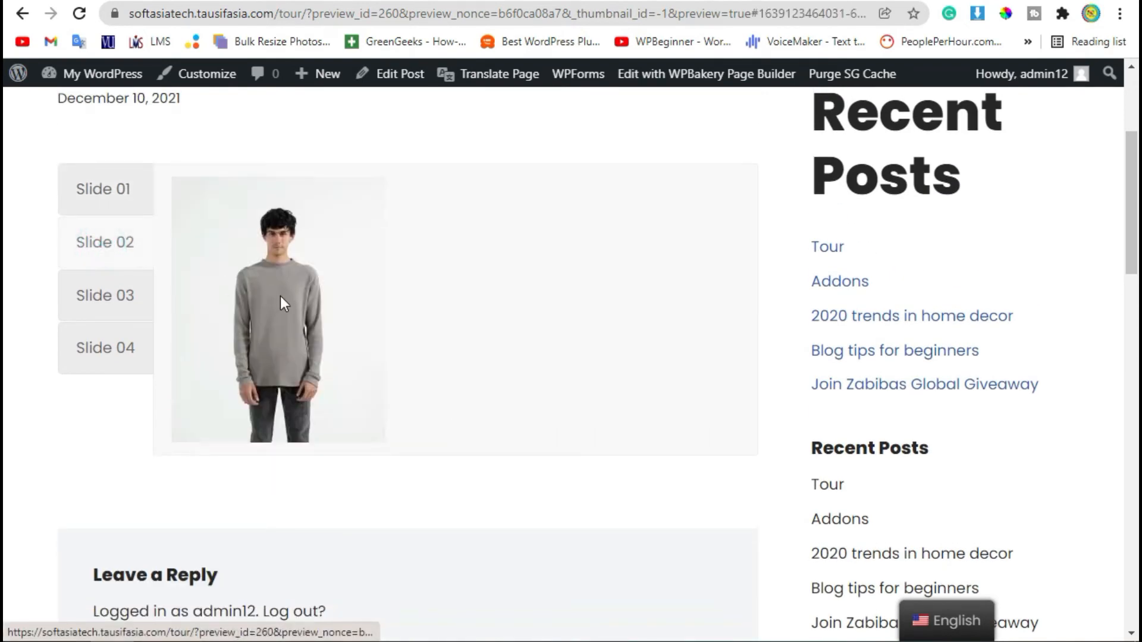
left_click(105, 295)
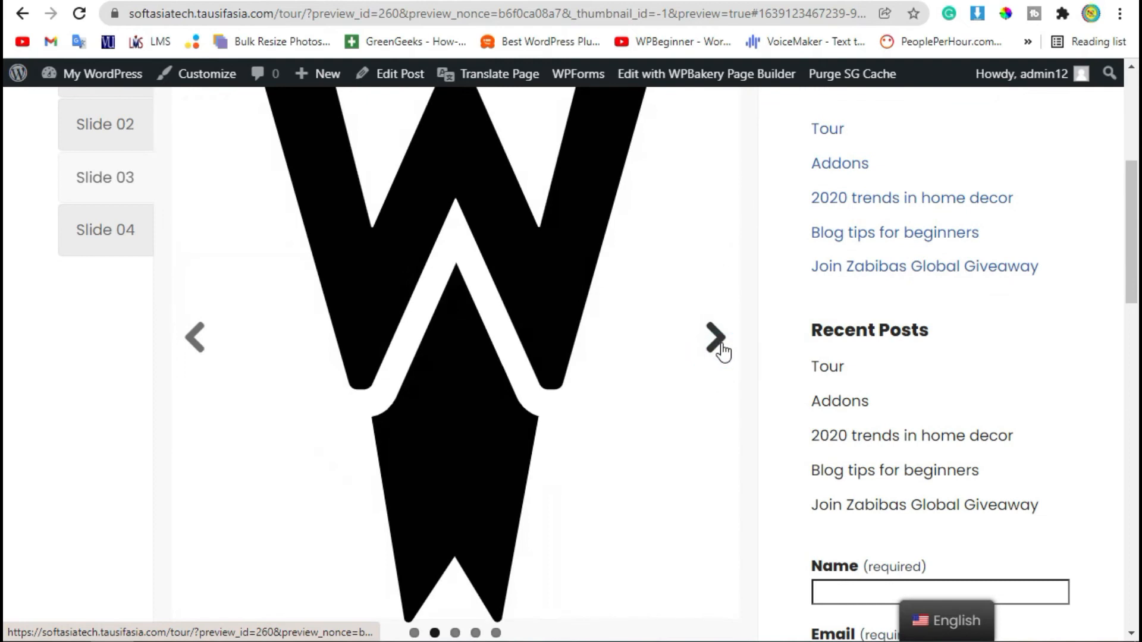
left_click(714, 337)
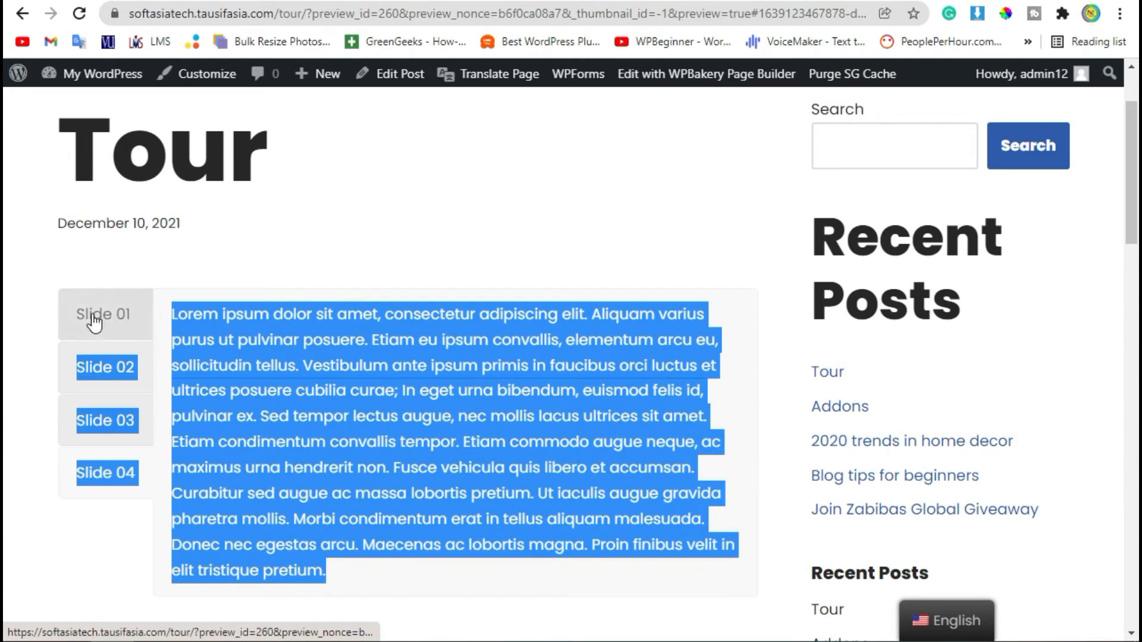
left_click(105, 314)
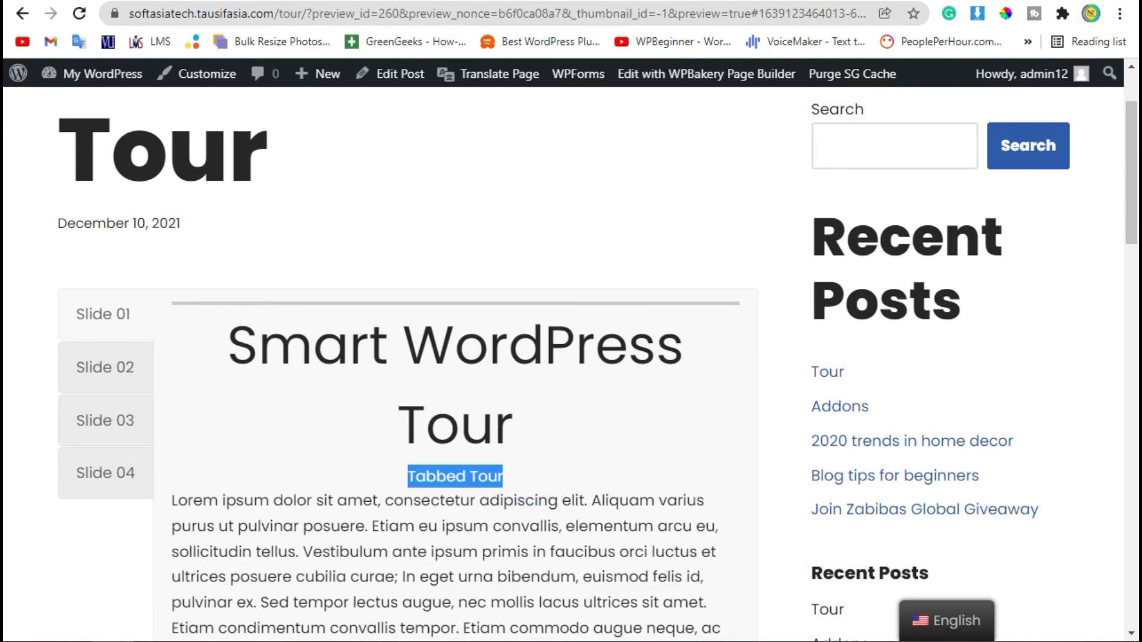
left_click(399, 73)
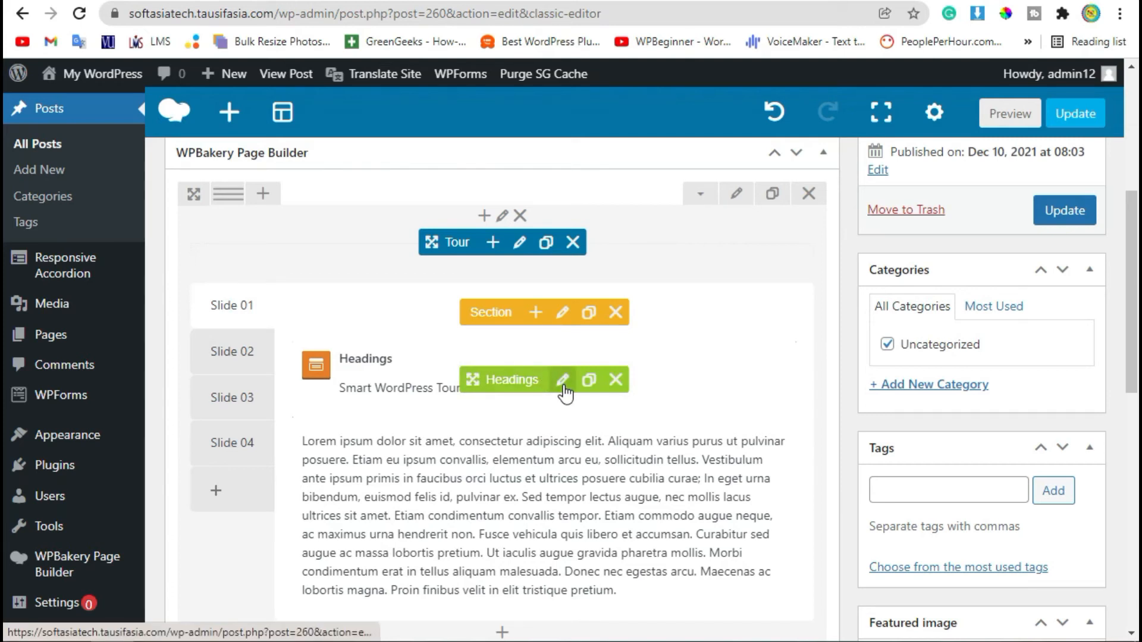
Place the Slide 01 heading separator between heading and sub-heading, 50 px wide, and save.
left_click(561, 380)
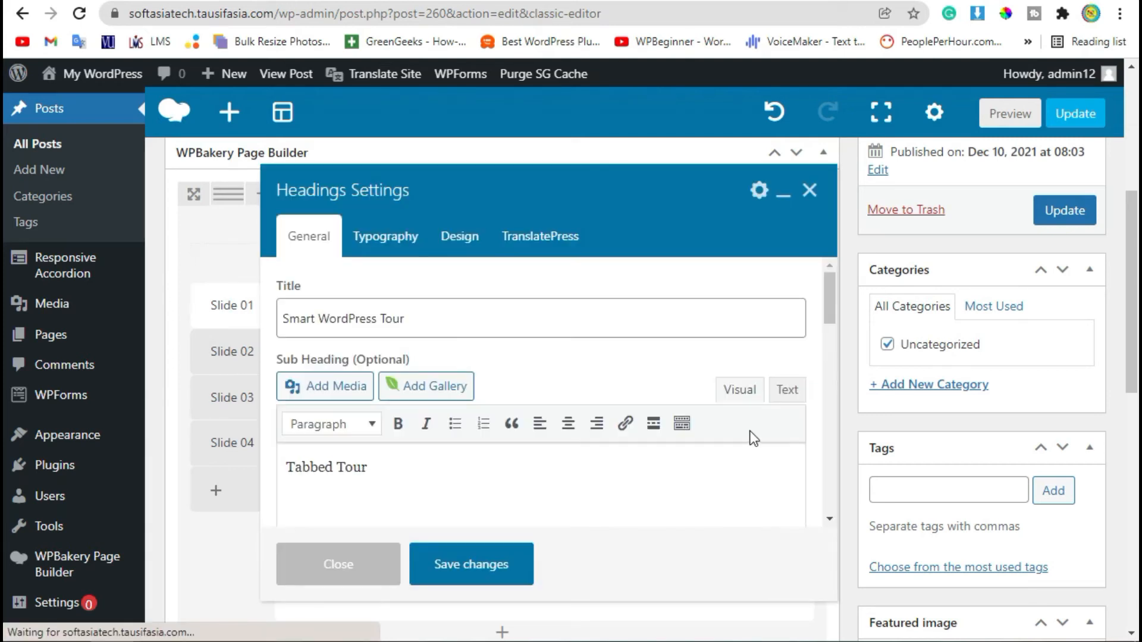
scroll("down", 3)
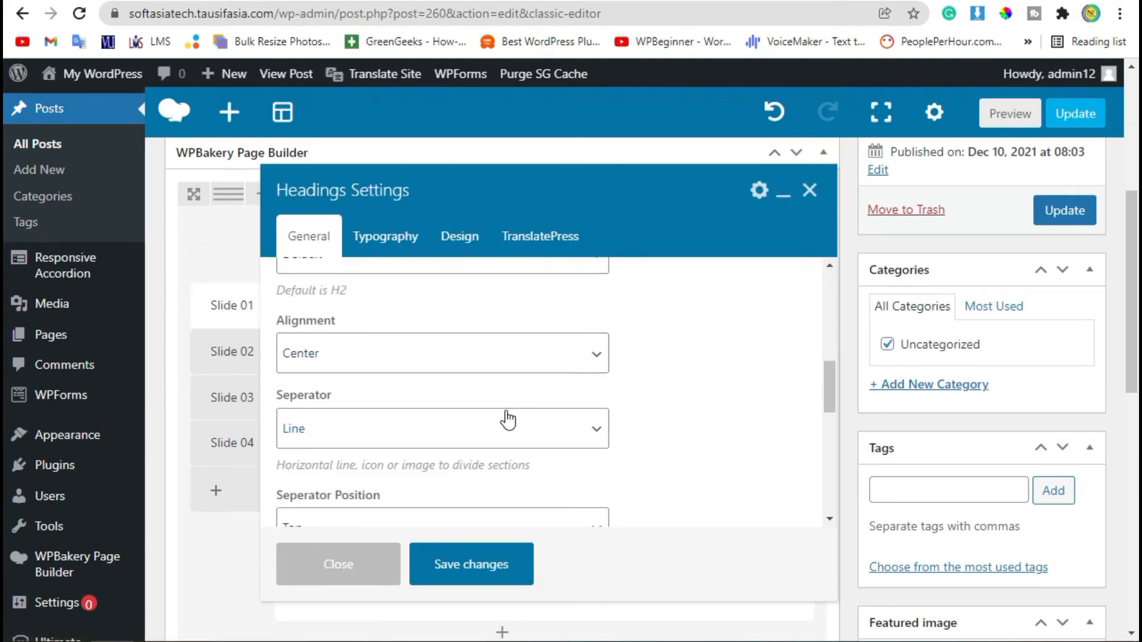
double_click(304, 395)
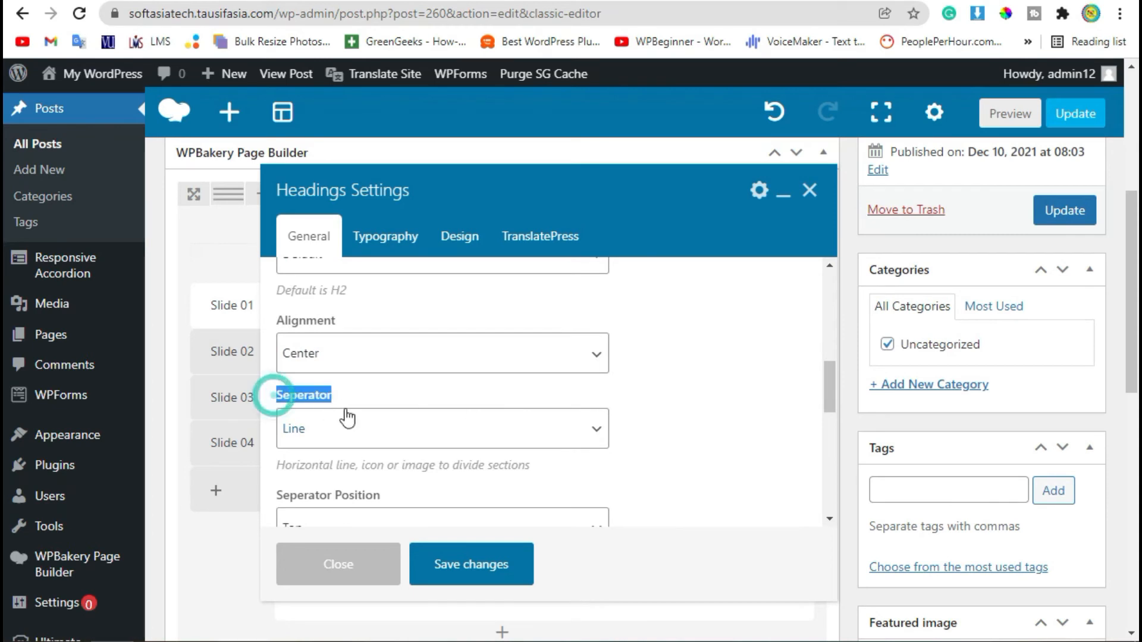
left_click(442, 429)
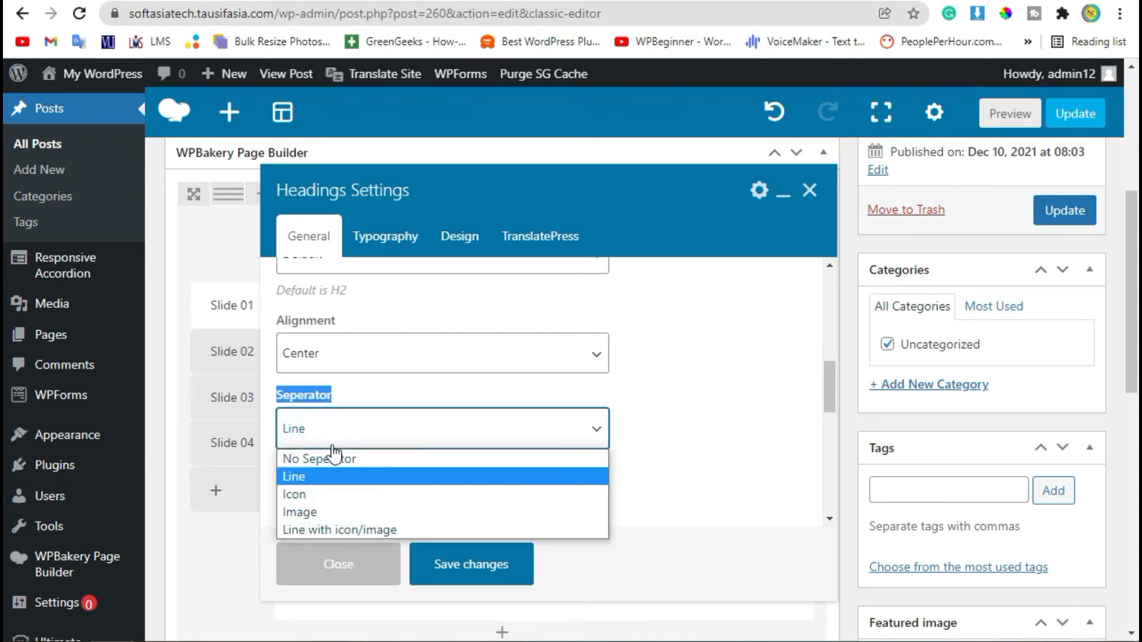
mouse_move(348, 483)
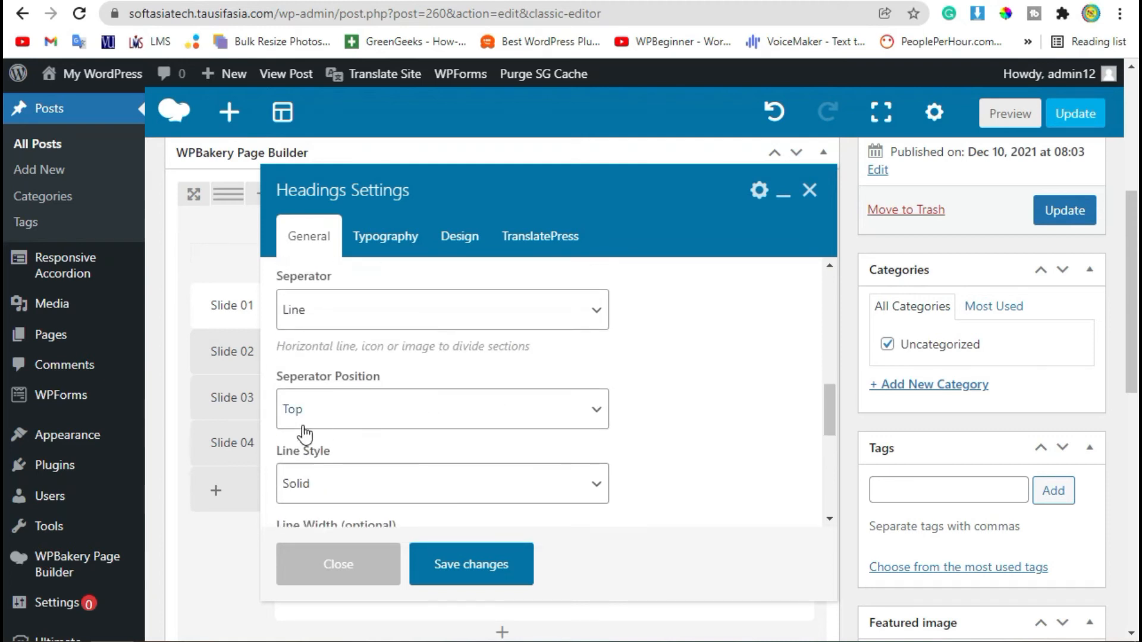
left_click(441, 408)
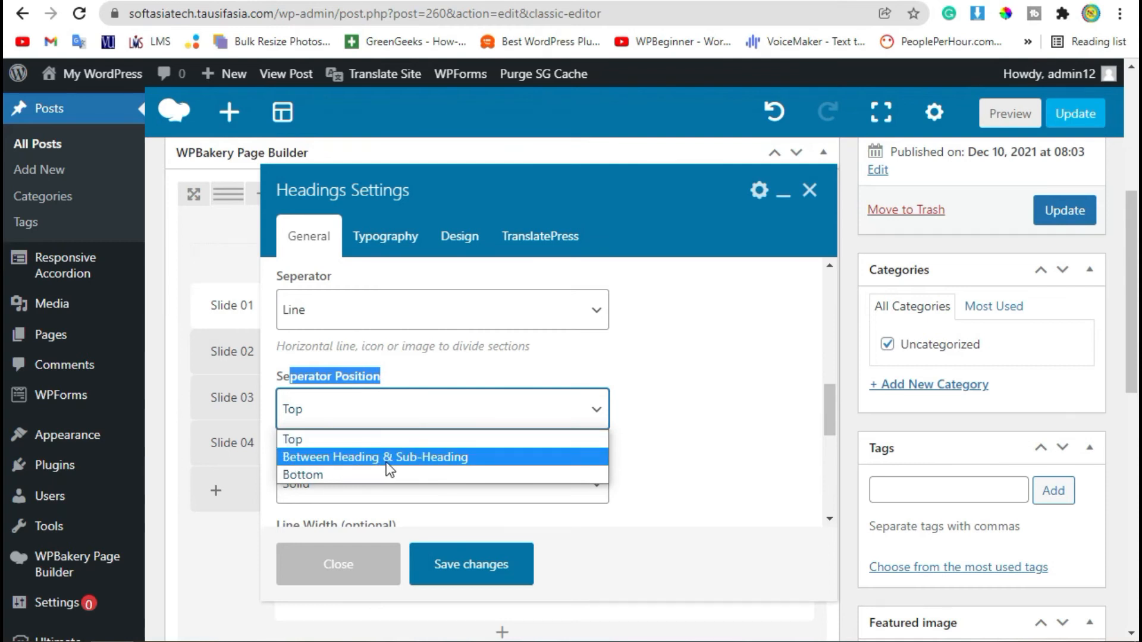
left_click(373, 457)
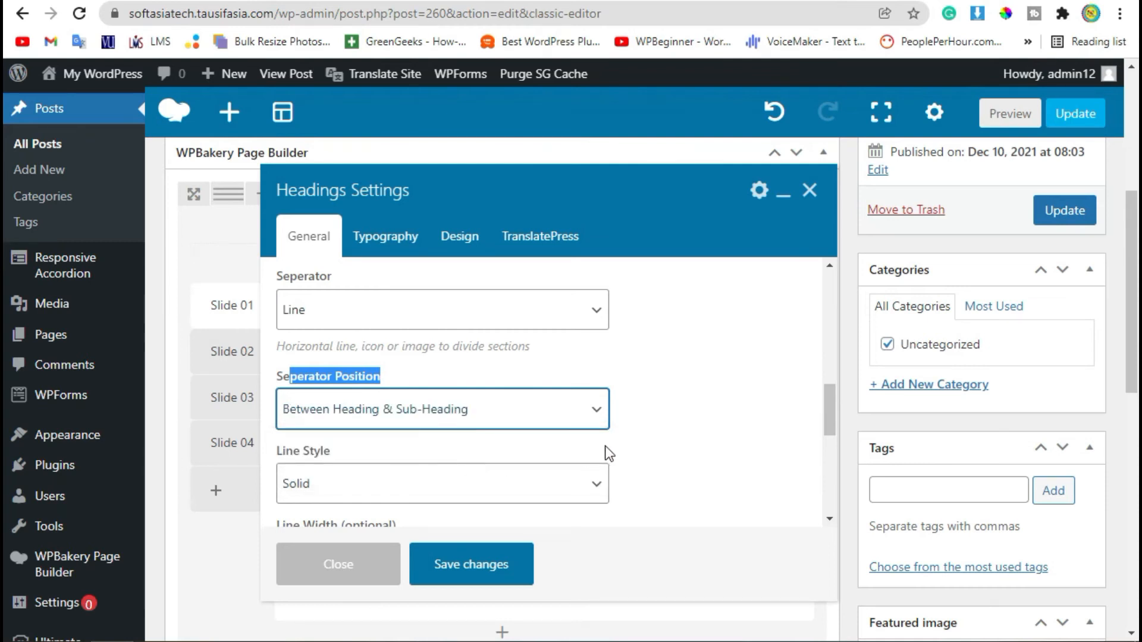
left_click(442, 364)
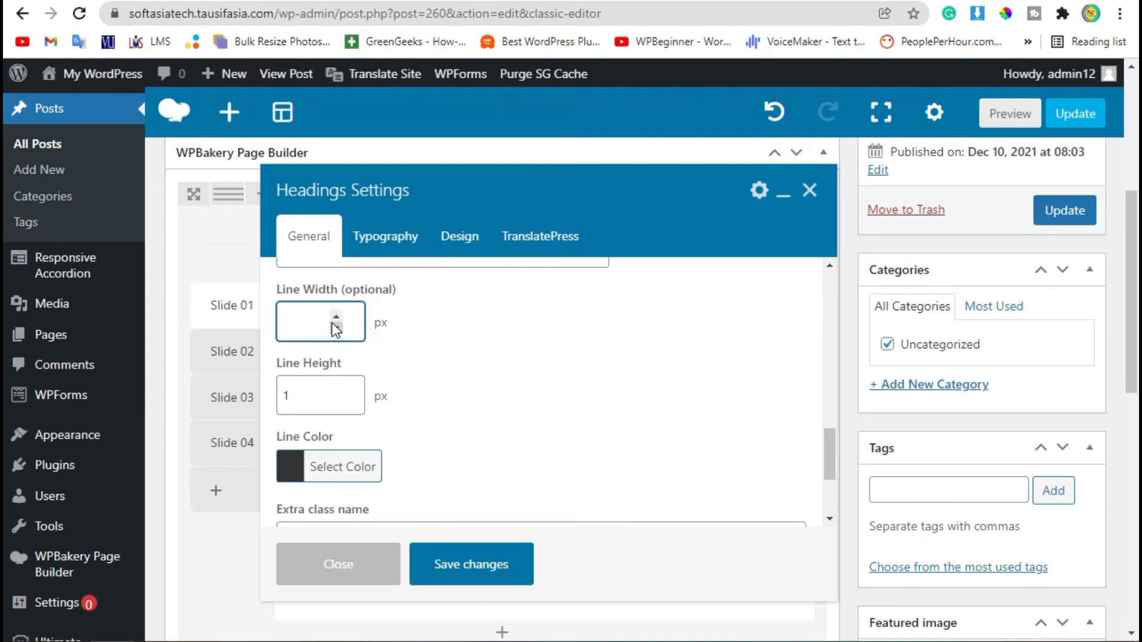
type("50")
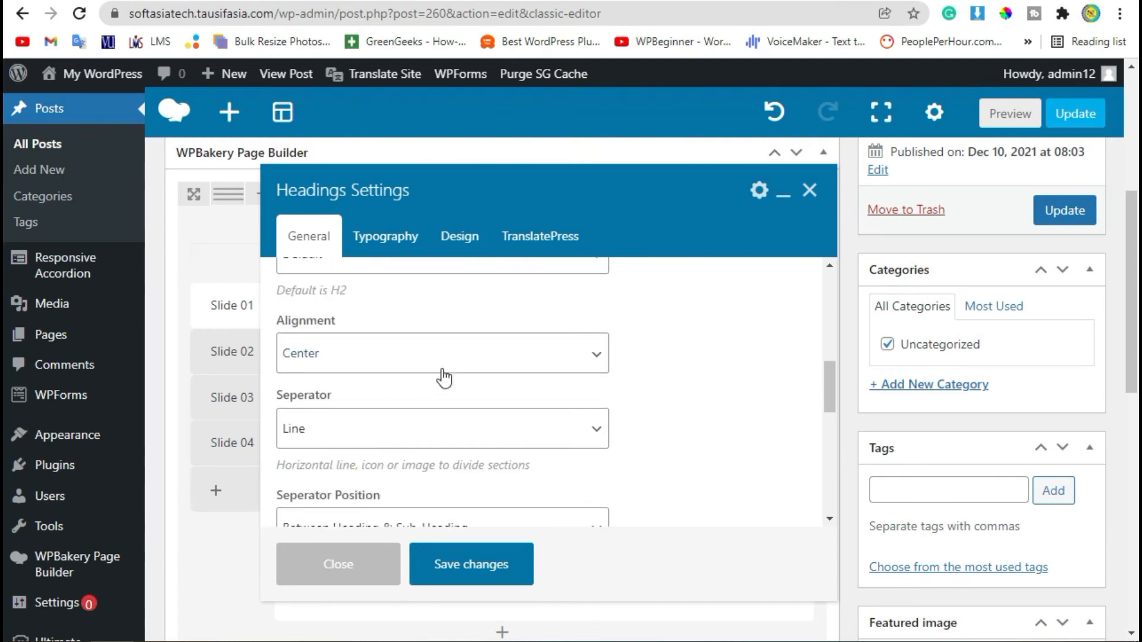
left_click(441, 353)
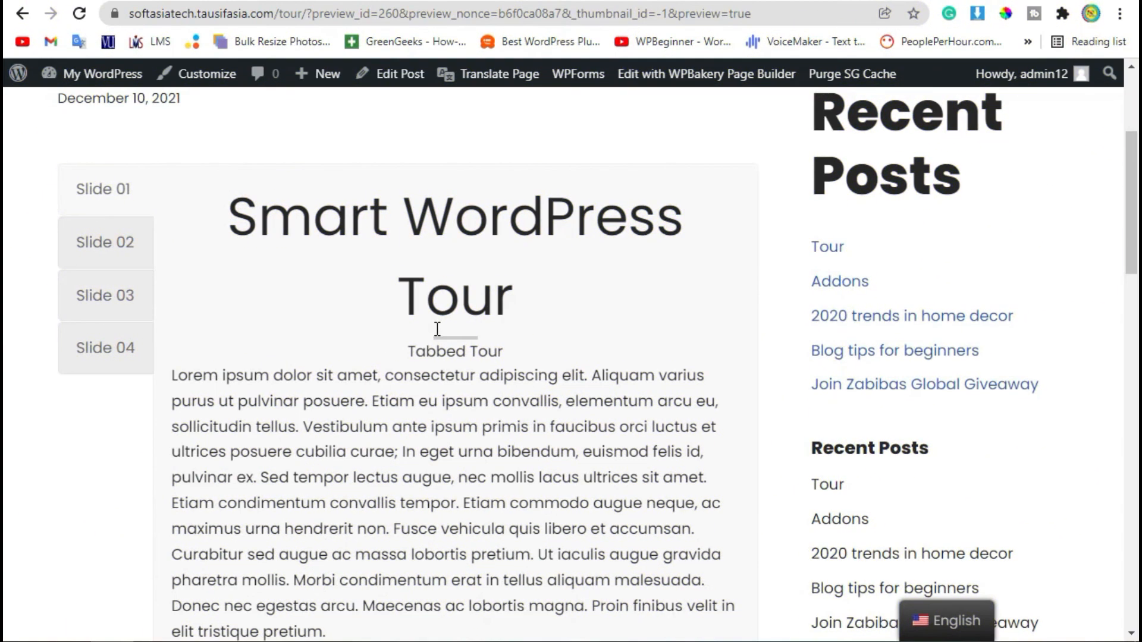
Inspect the short 50 px separator in the preview, then reopen the heading's settings.
double_click(455, 350)
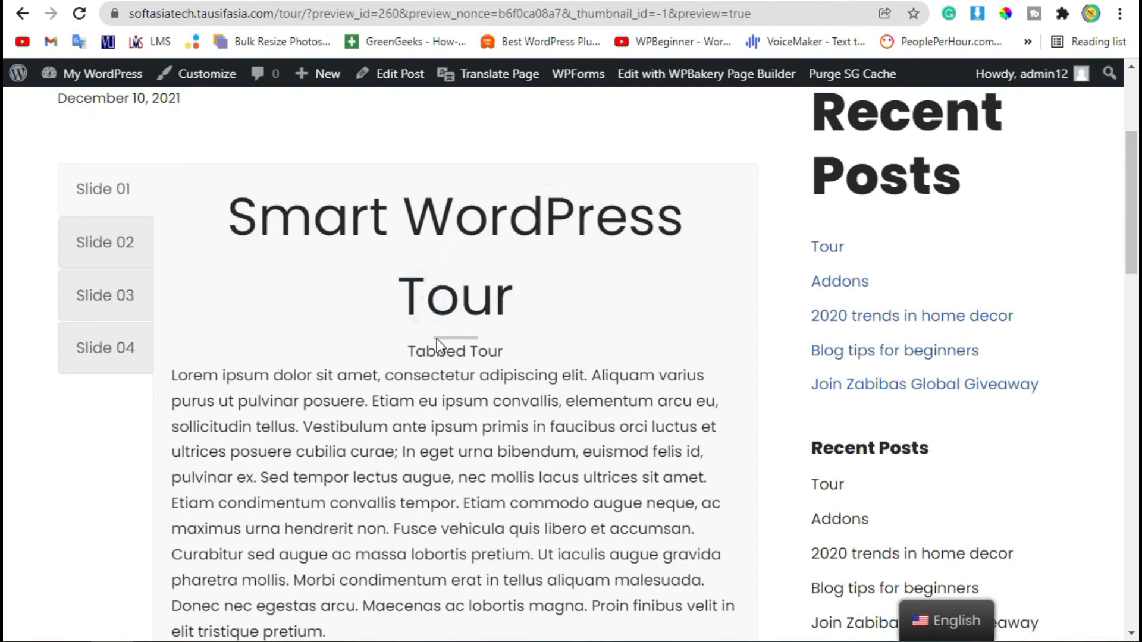
left_click(398, 74)
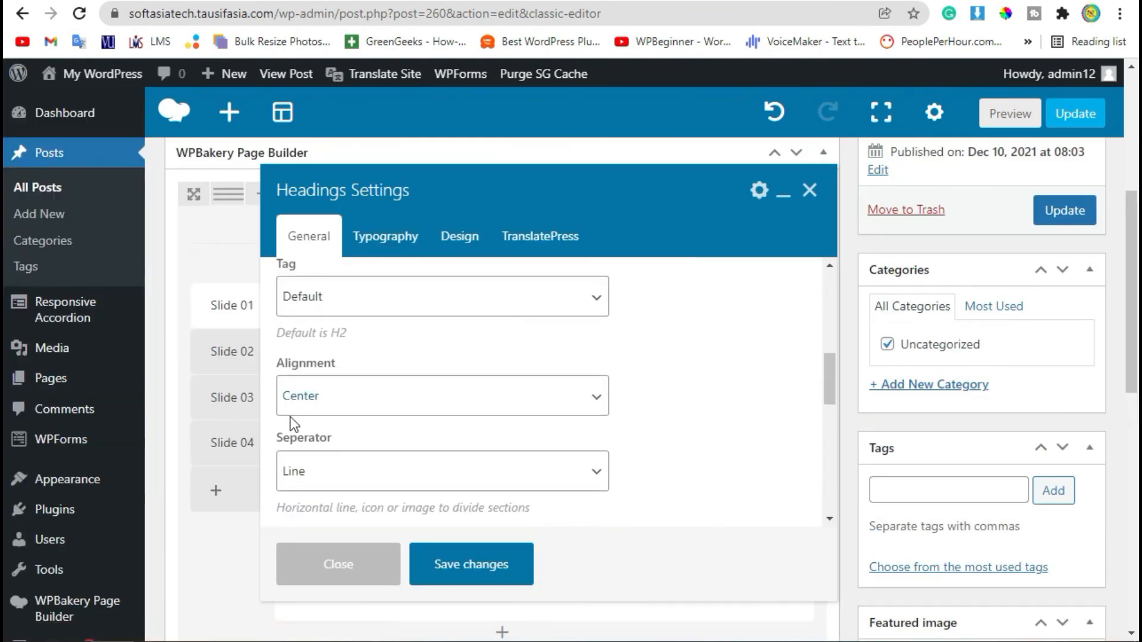
Widen the Slide 01 separator line from 50 to 200 px and save.
scroll("down", 3)
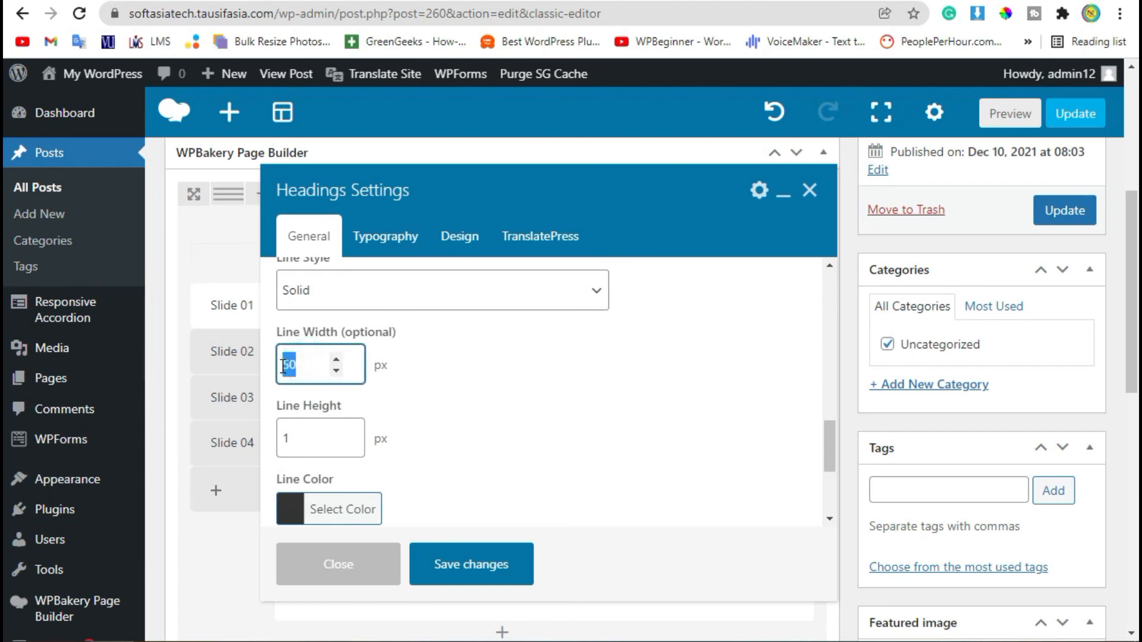
type("200")
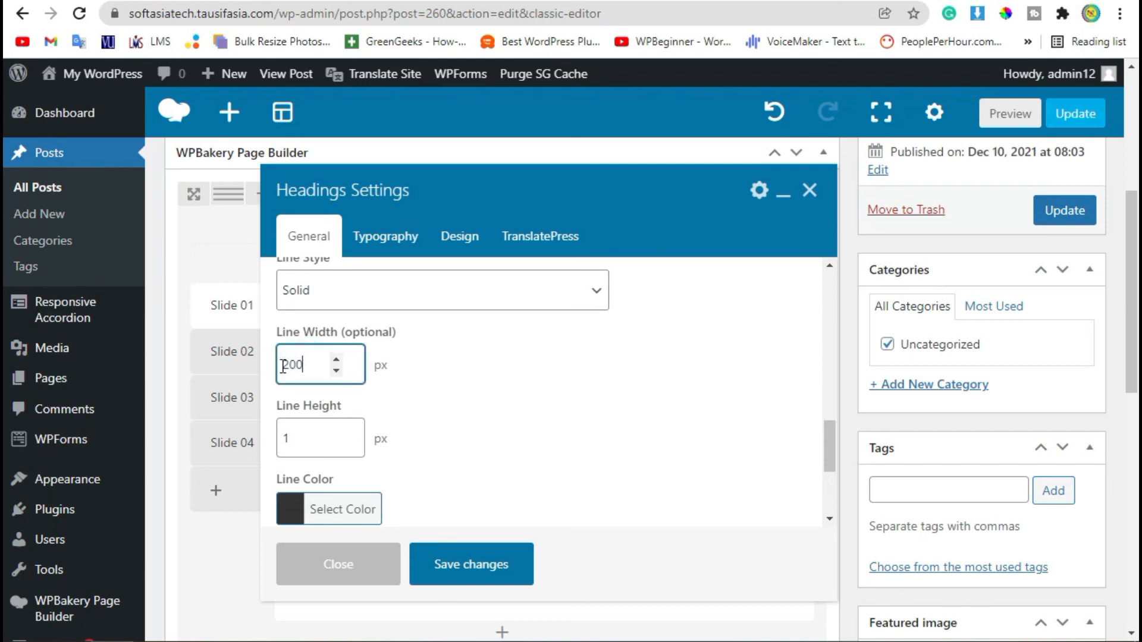
left_click(471, 564)
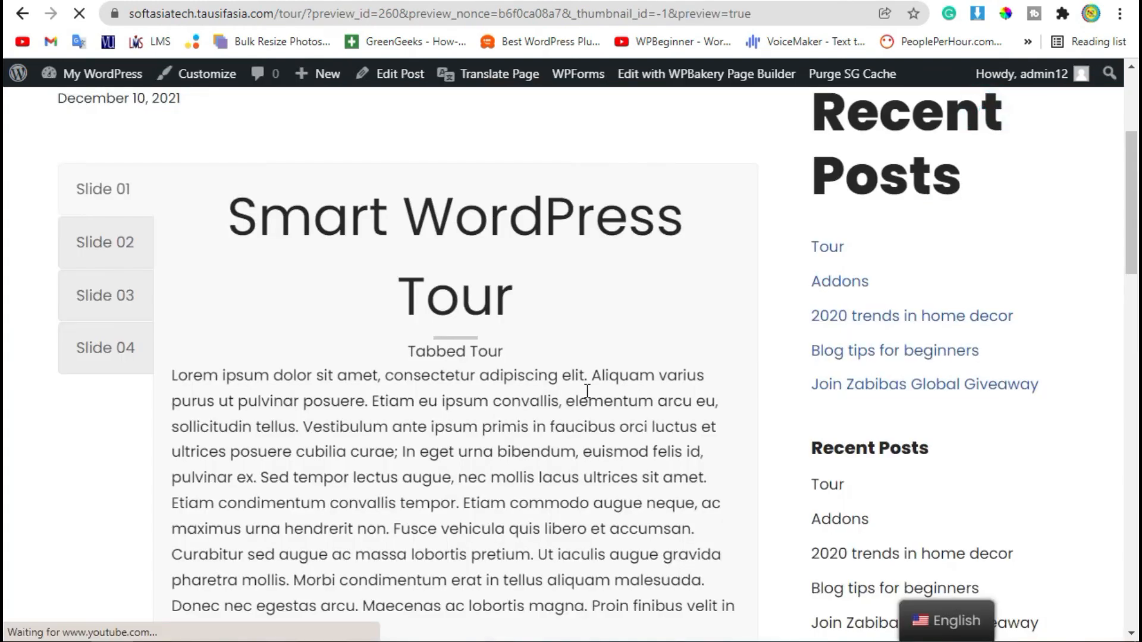
Check the wider 200 px separator in the preview, then switch to Slide 02.
scroll("down", 3)
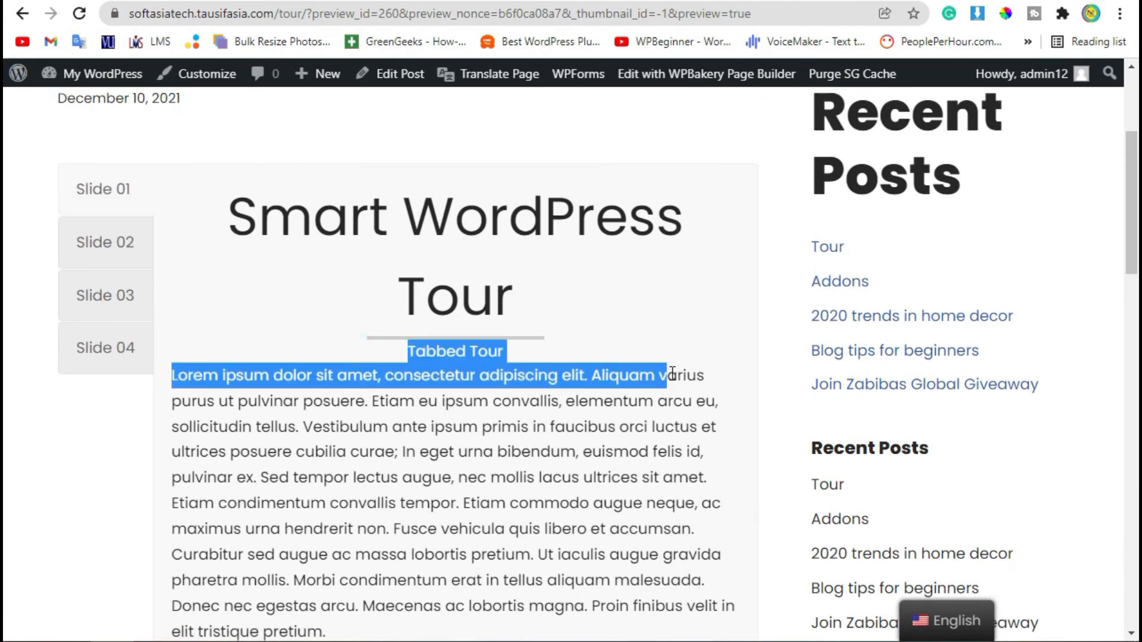
left_click(373, 404)
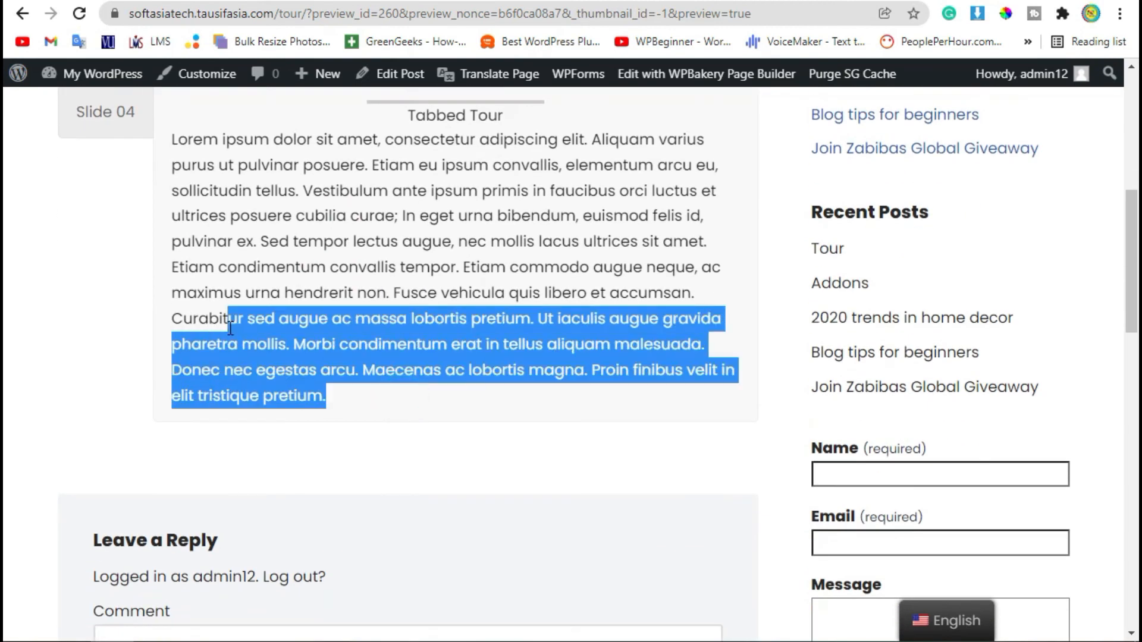
left_click(105, 295)
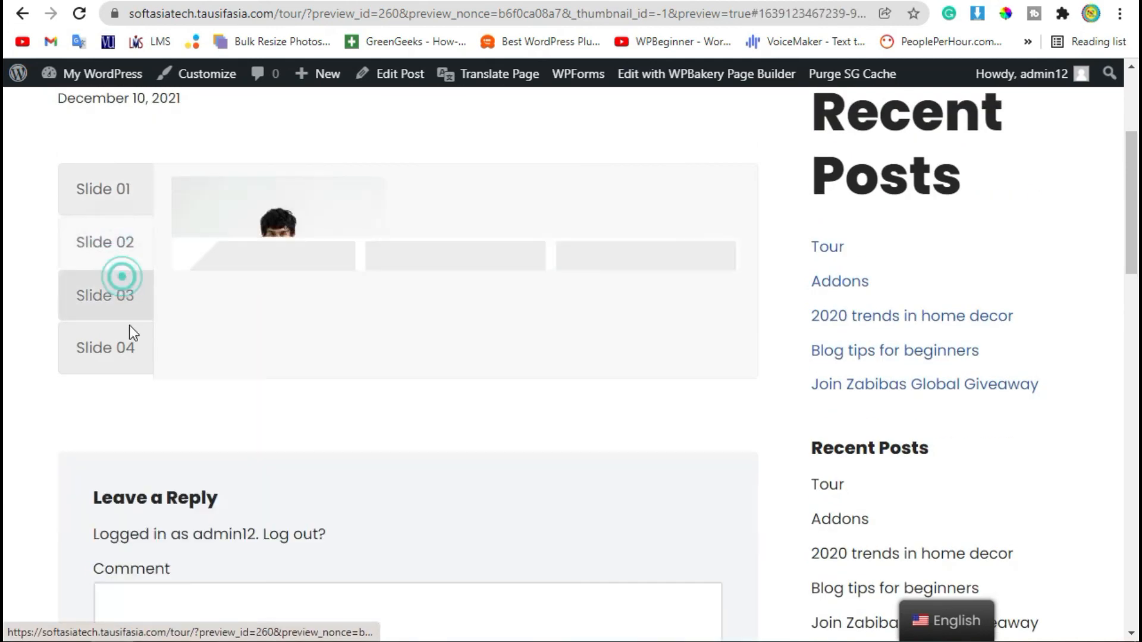